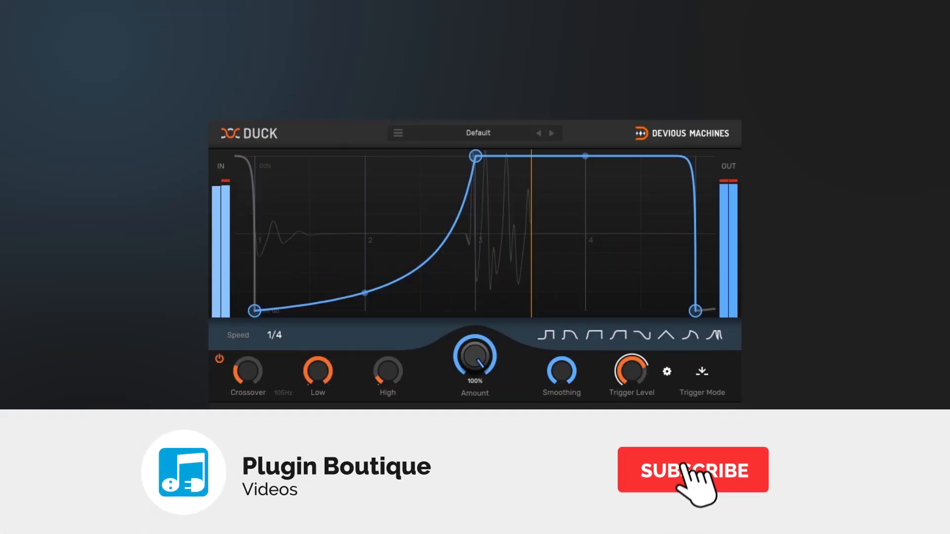
Step: Pull the full-volume point earlier, add a midway node and make the upper section S-shaped
click(691, 469)
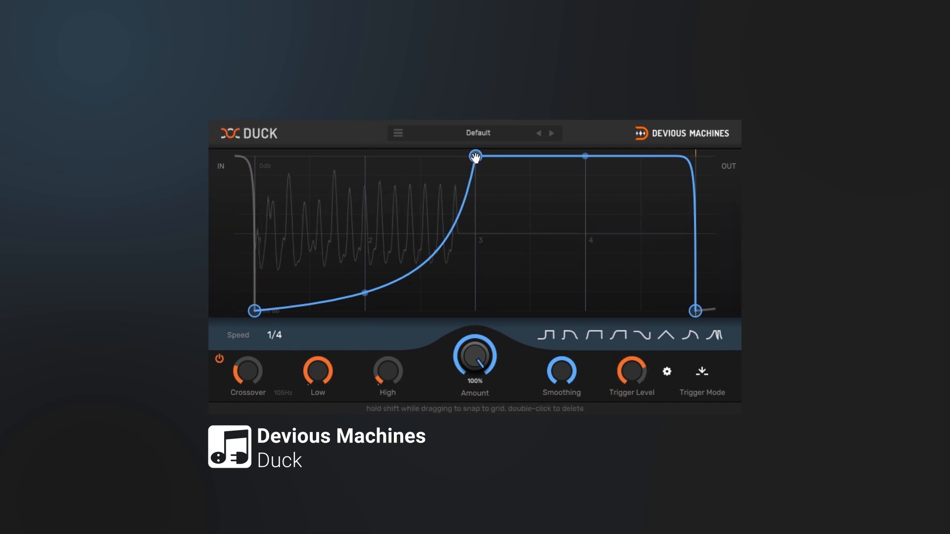
drag(475, 157, 429, 157)
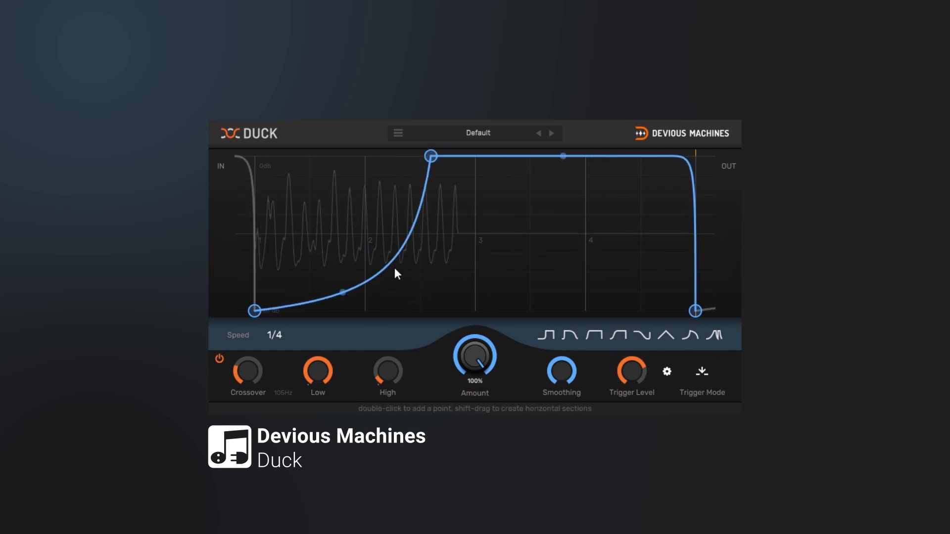
drag(342, 291, 394, 261)
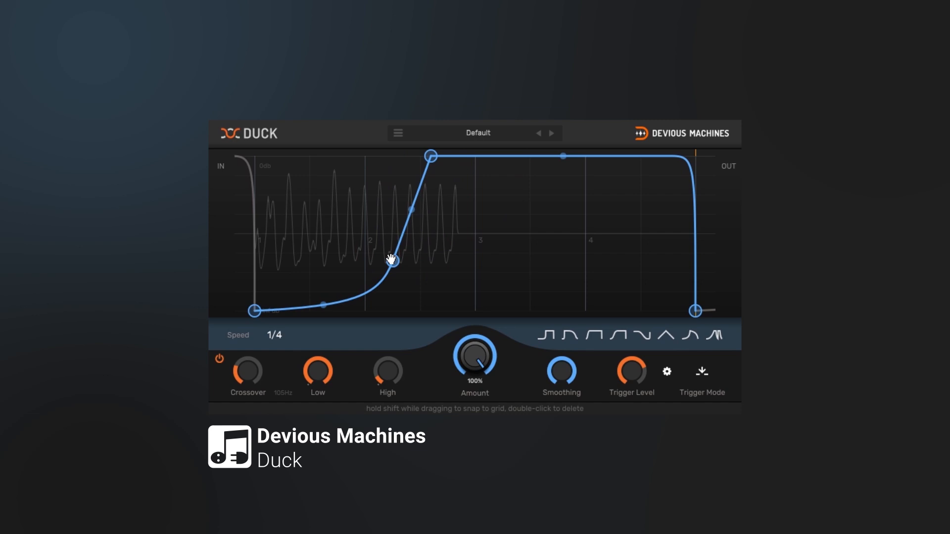
right_click(392, 259)
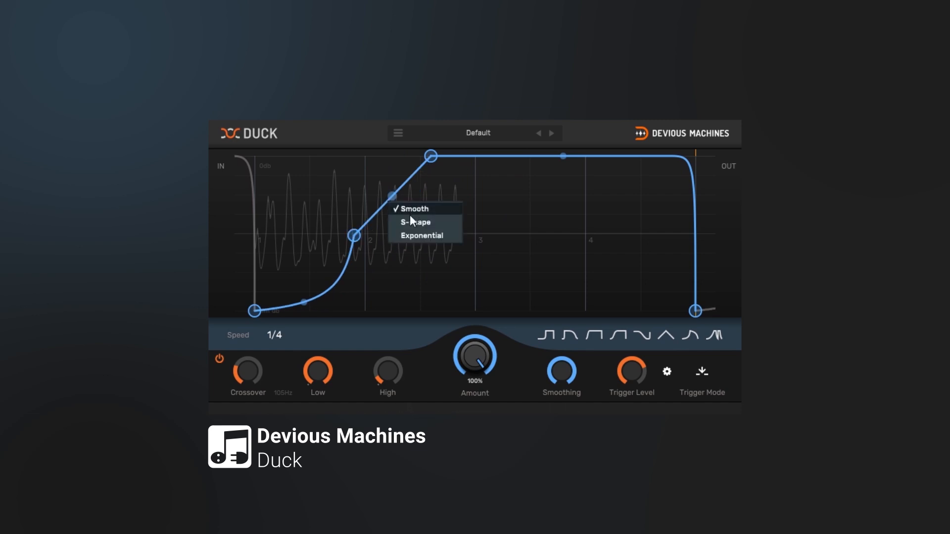
click(414, 222)
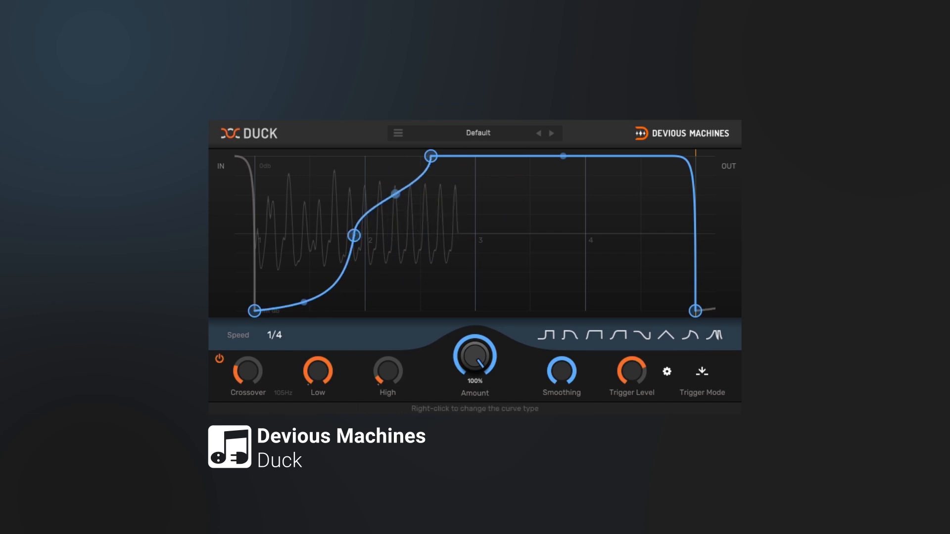
right_click(394, 194)
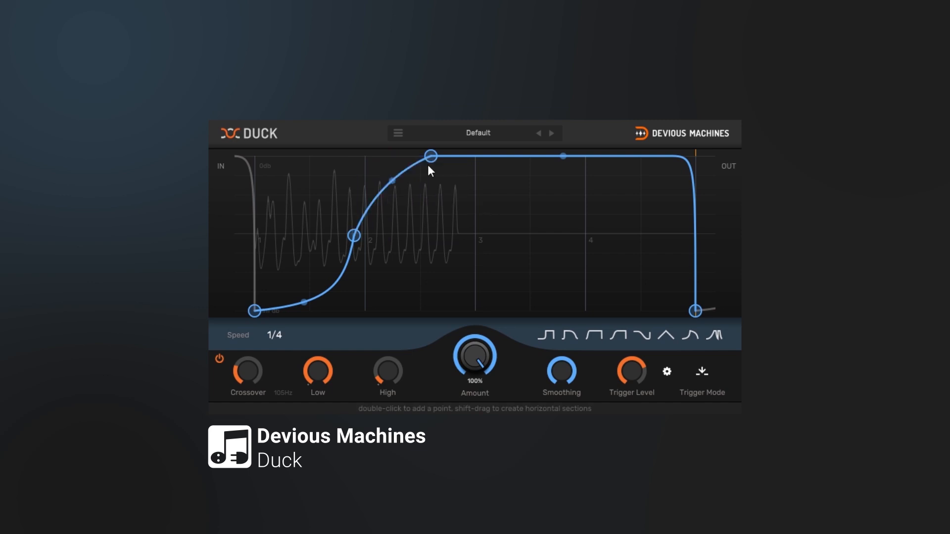
Step: Move the full-volume point out to beat 4 so the bass climbs gradually
drag(430, 155, 584, 154)
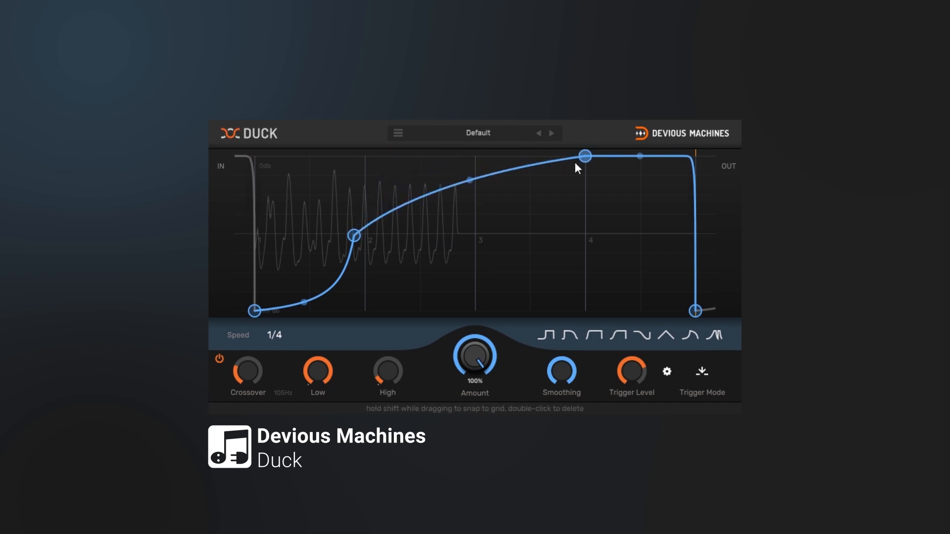
click(397, 132)
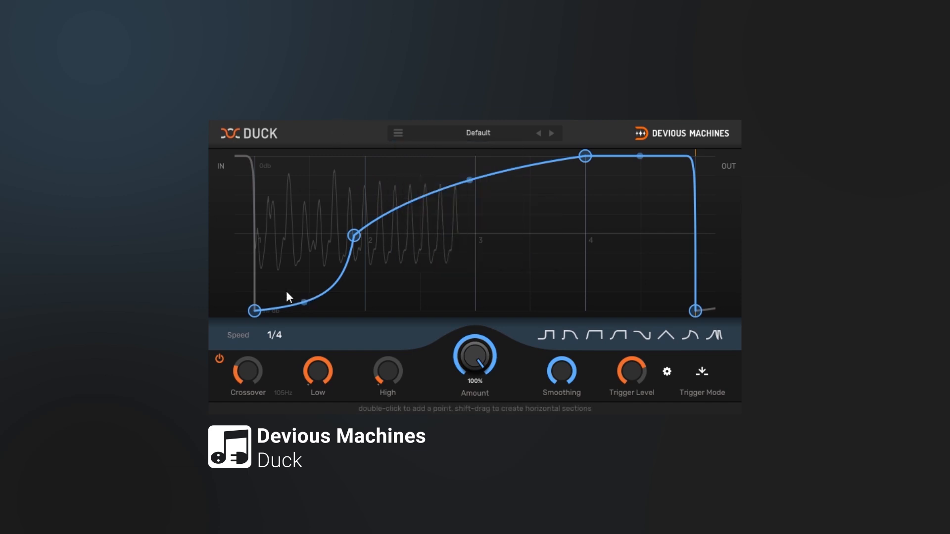
mouse_move(303, 359)
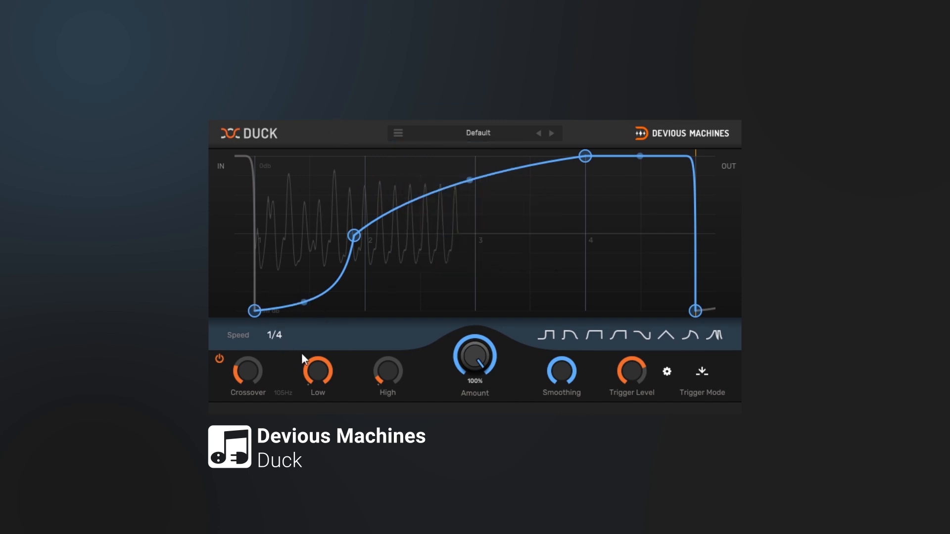
click(273, 335)
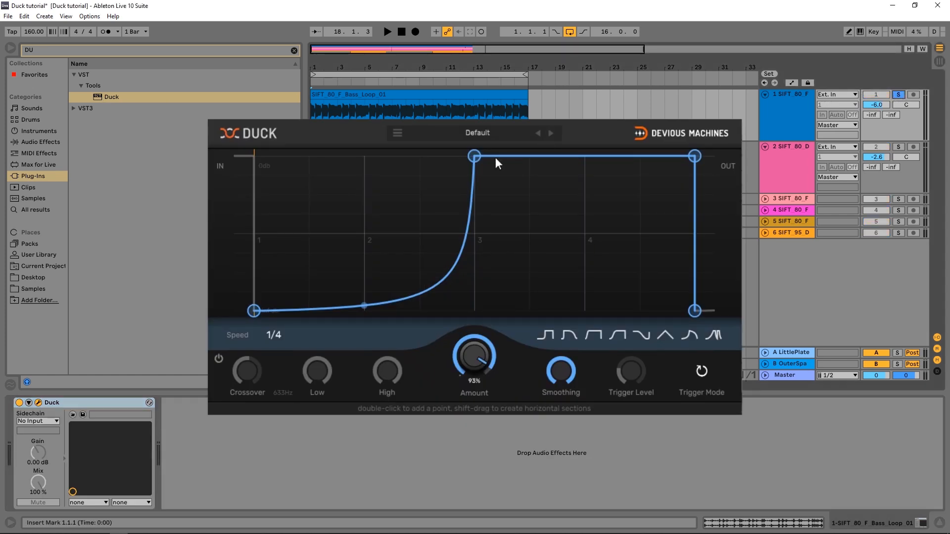
Step: Bend the rise into a gentler slope and set the full-volume point back on beat 3
click(386, 31)
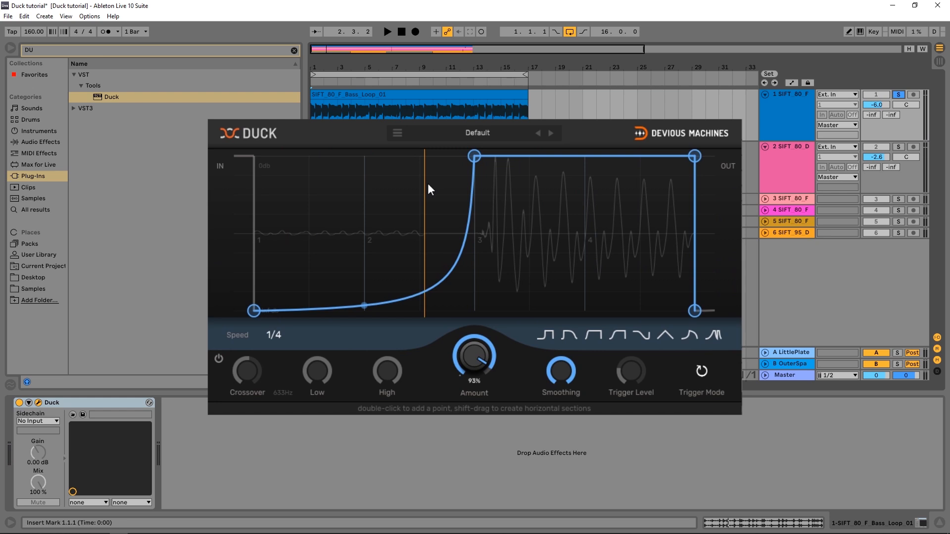
mouse_move(474, 159)
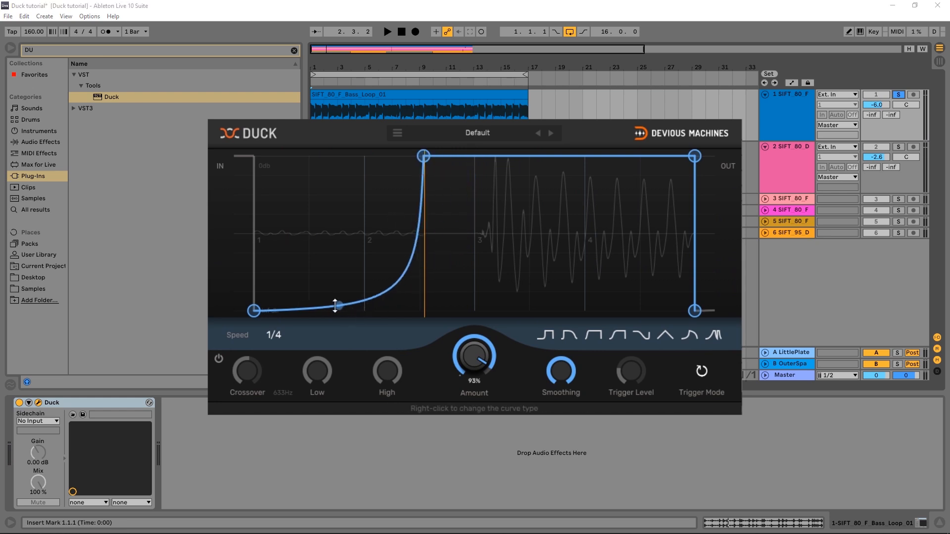
drag(335, 304, 412, 174)
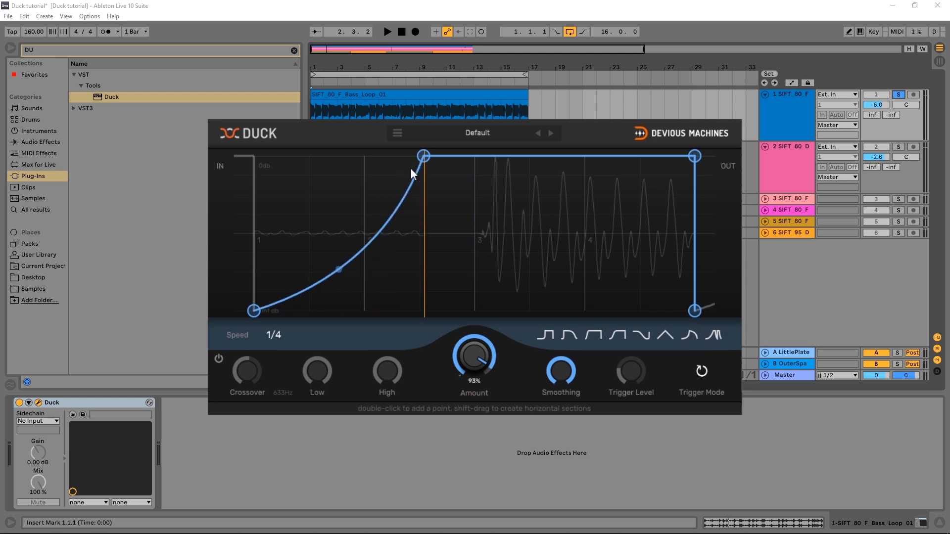
drag(423, 156, 481, 156)
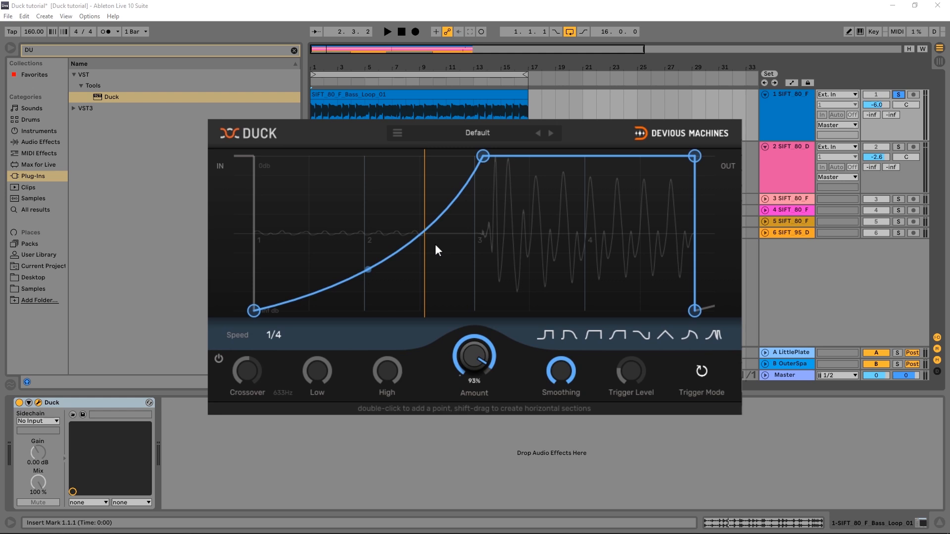
mouse_move(701, 372)
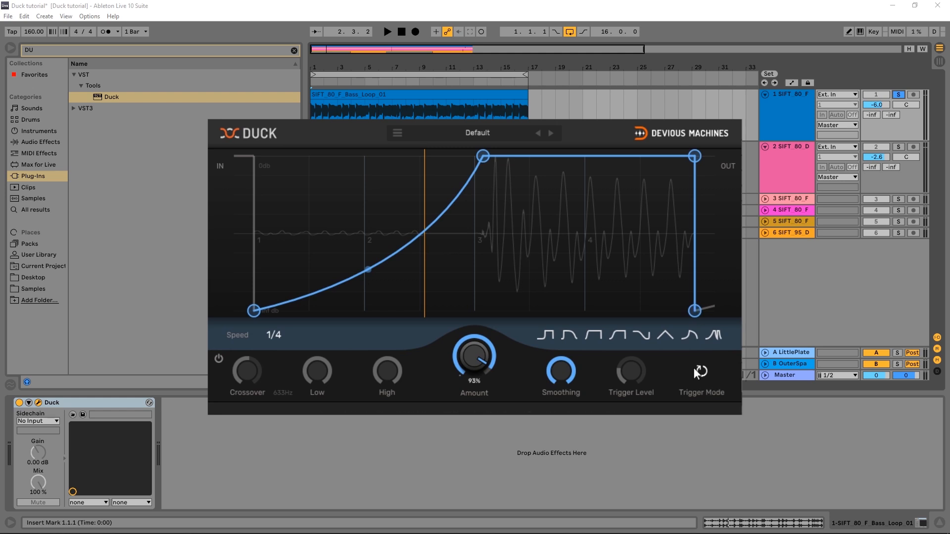
Step: Show Duck's Trigger Mode choices (Repeat, Midi, Sidechain, Plugin input)
click(699, 372)
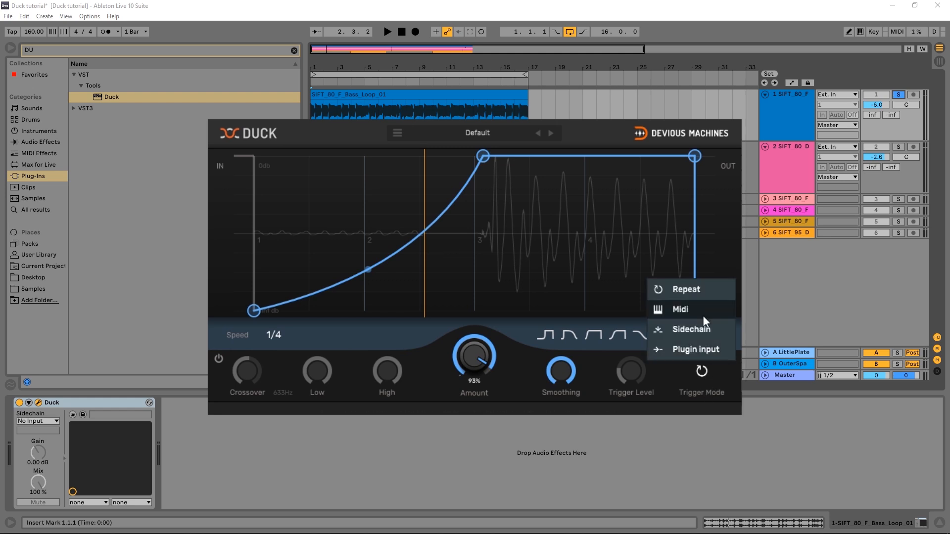
mouse_move(703, 294)
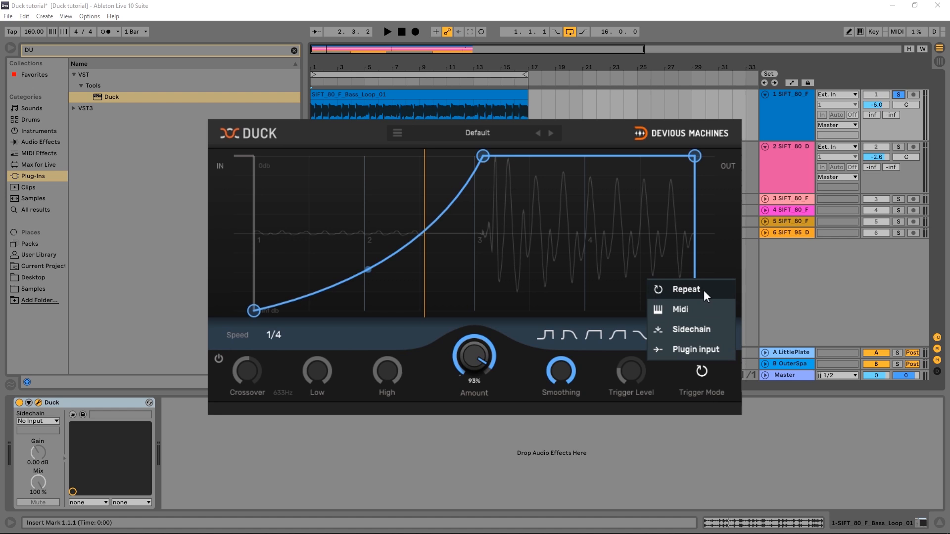
mouse_move(698, 319)
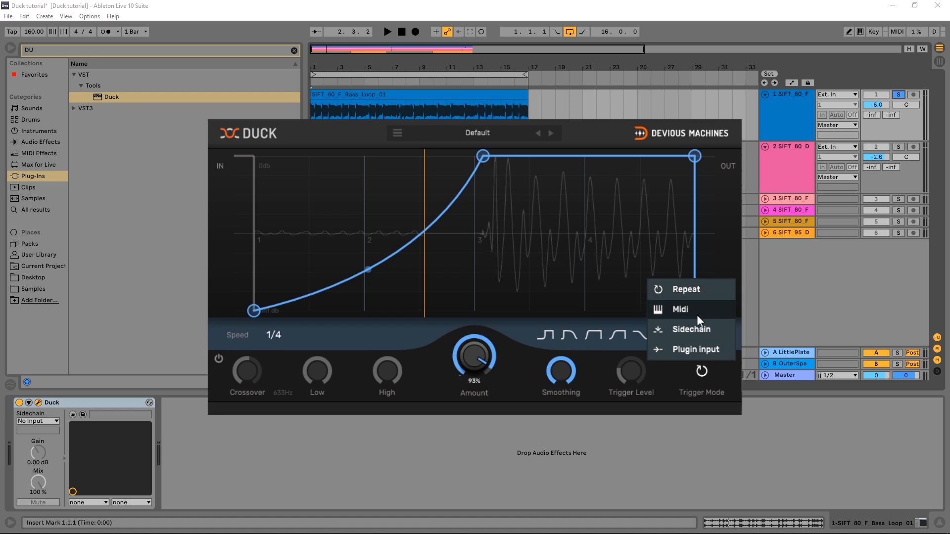
mouse_move(716, 341)
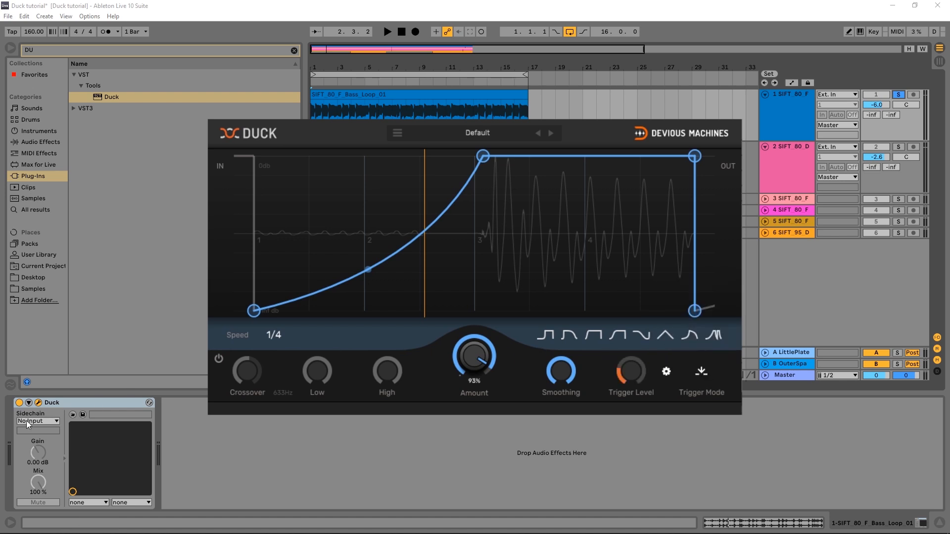
click(38, 421)
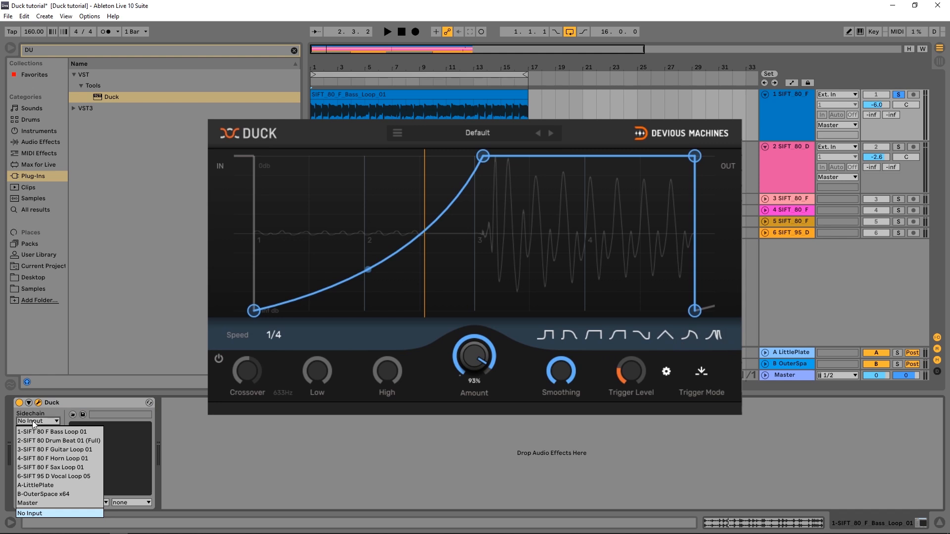
click(59, 440)
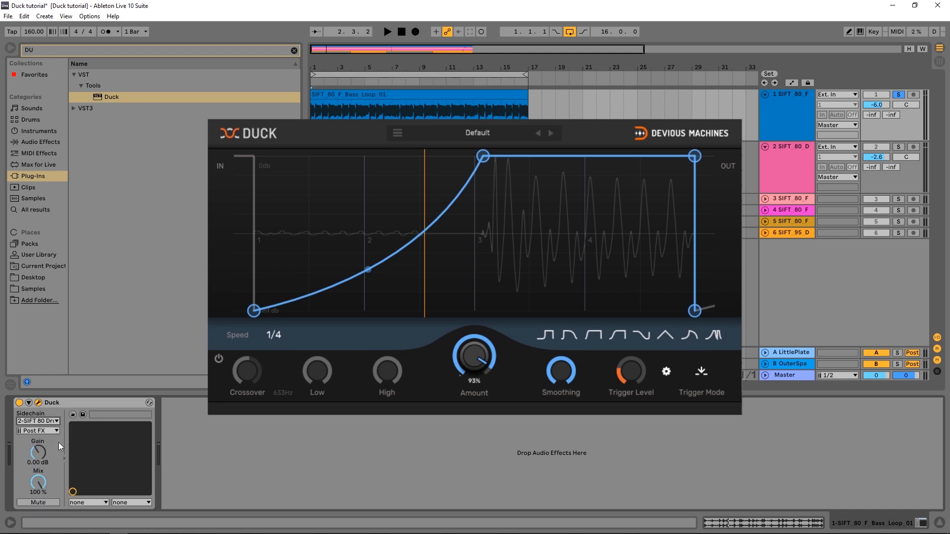
mouse_move(380, 298)
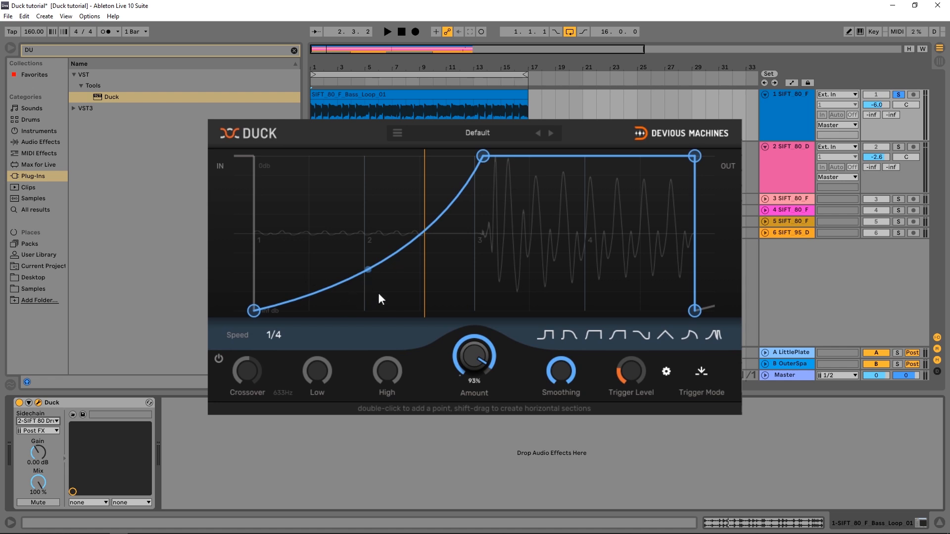
mouse_move(370, 268)
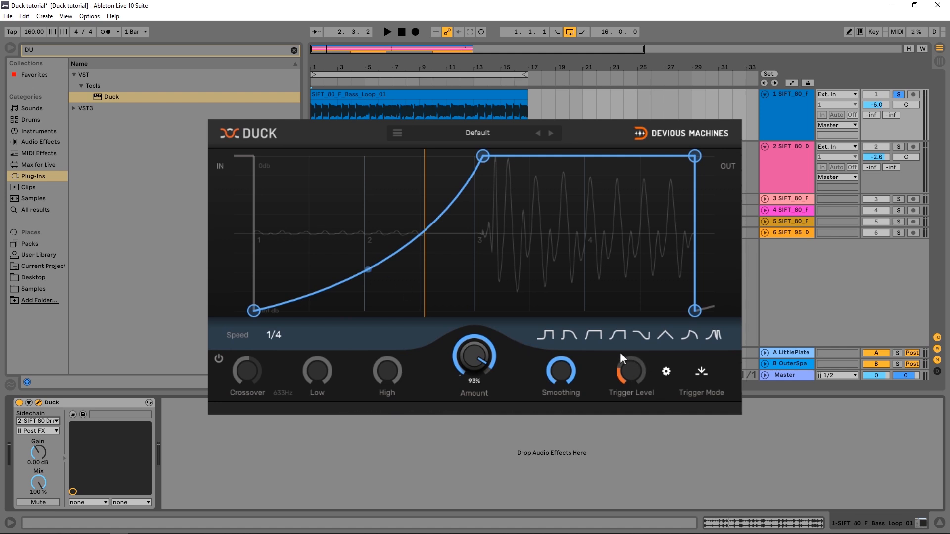
Step: Solo track 2 (SIFT 80 D) so the drums play alongside the bass
click(386, 31)
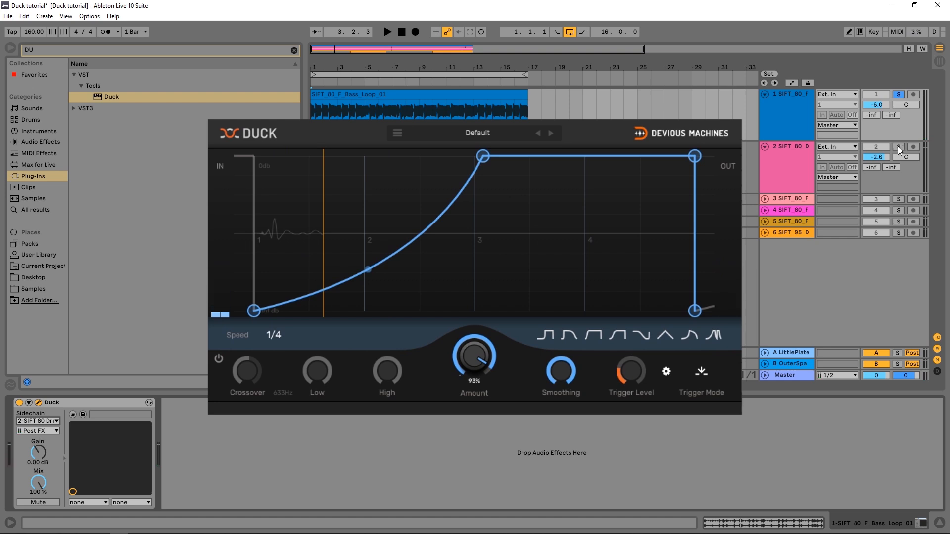
click(386, 31)
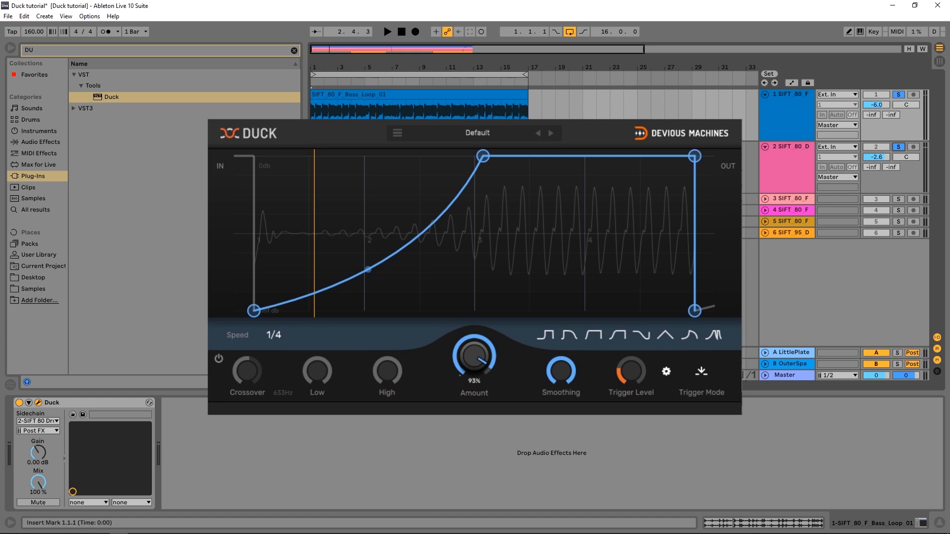
Step: Show Duck's advanced trigger settings (Filter, Hysteresis 6.0 dB, Hold-off 40 ms)
click(665, 372)
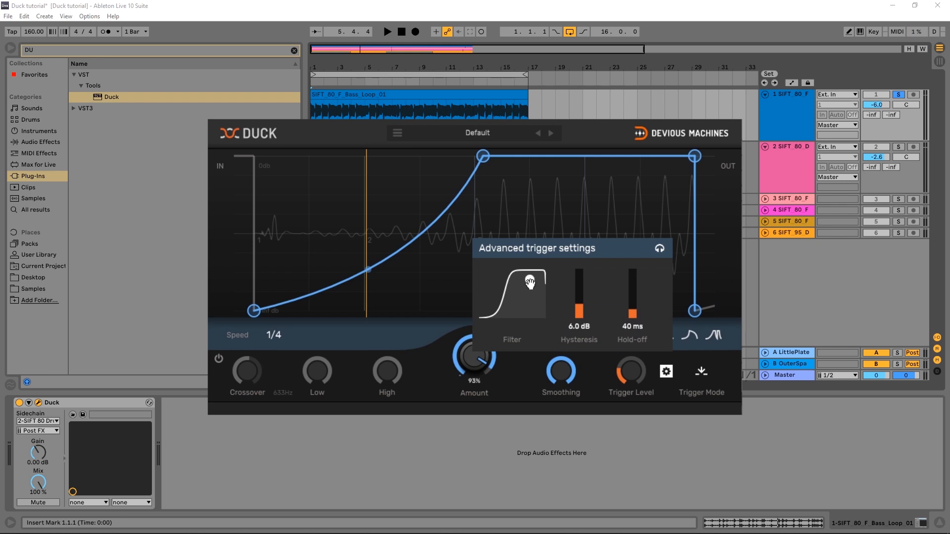
mouse_move(529, 280)
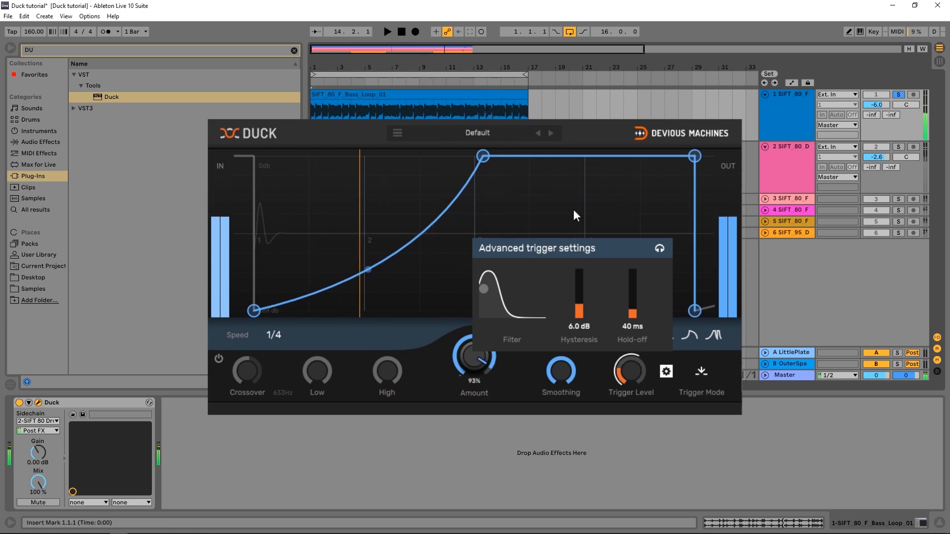
mouse_move(630, 372)
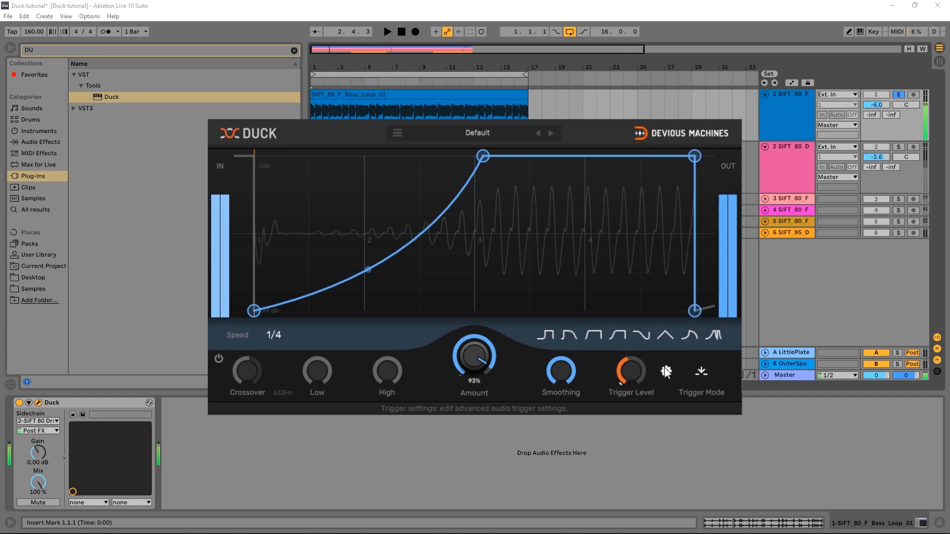
Step: Reopen the advanced trigger settings, then stop and restart loop playback
click(664, 371)
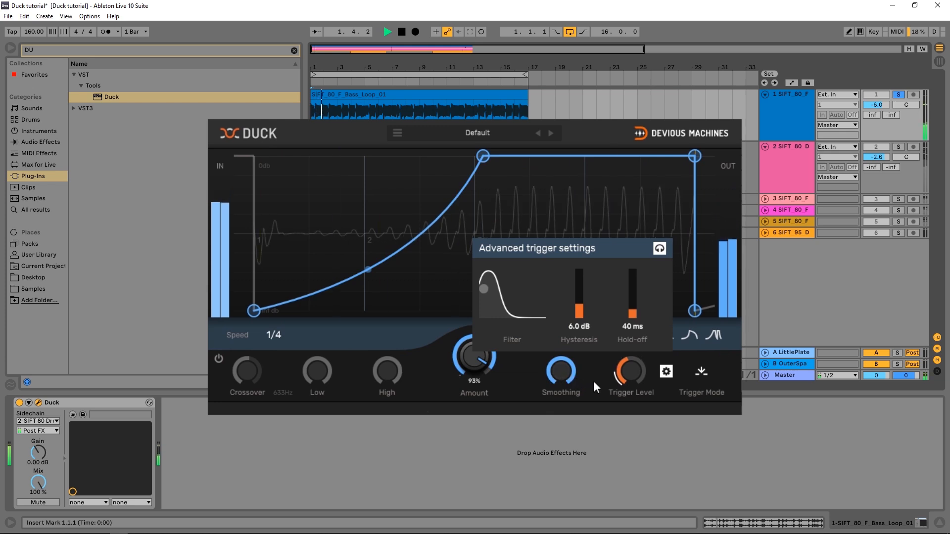
mouse_move(630, 373)
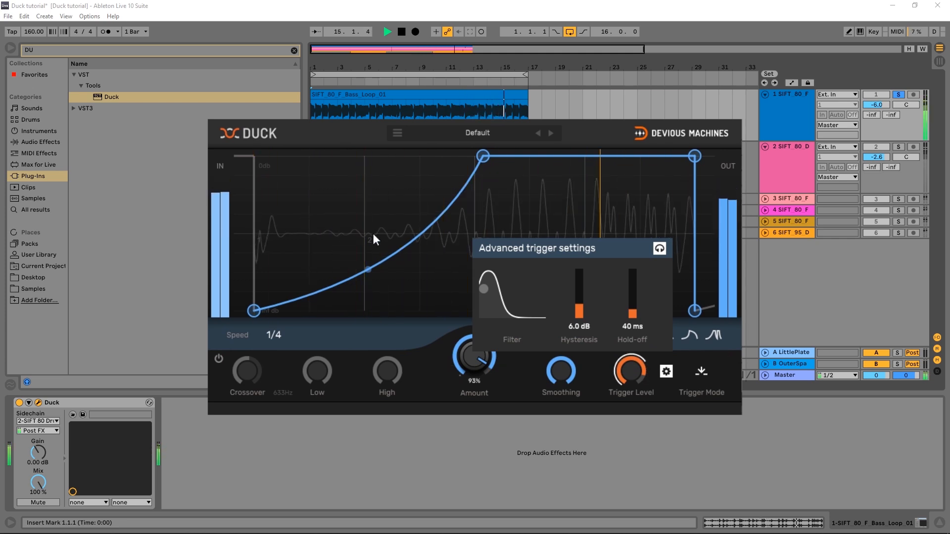
click(386, 32)
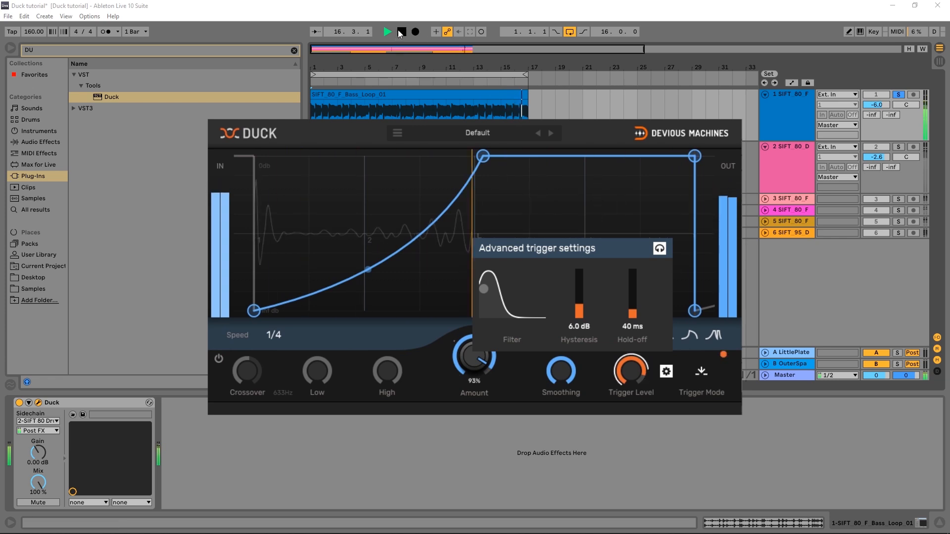
click(386, 32)
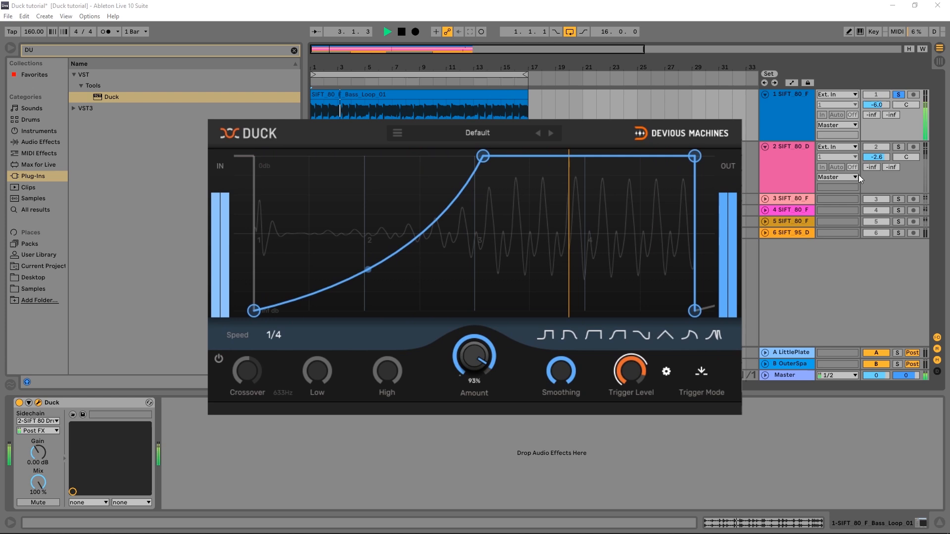
Step: Switch on Duck's Low/High band splitting via the Crossover power button
click(898, 147)
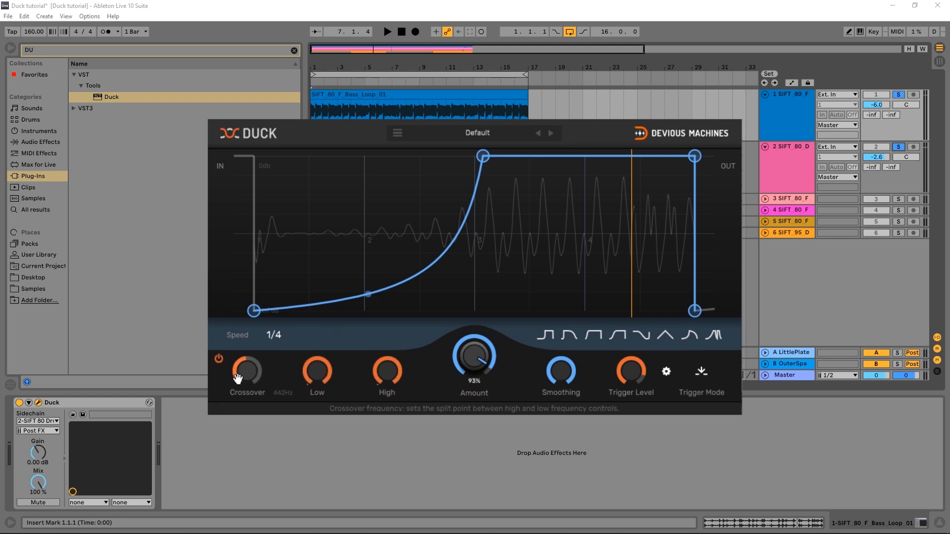
Step: Lower the Crossover knob until it reads 254 Hz
drag(246, 366, 237, 391)
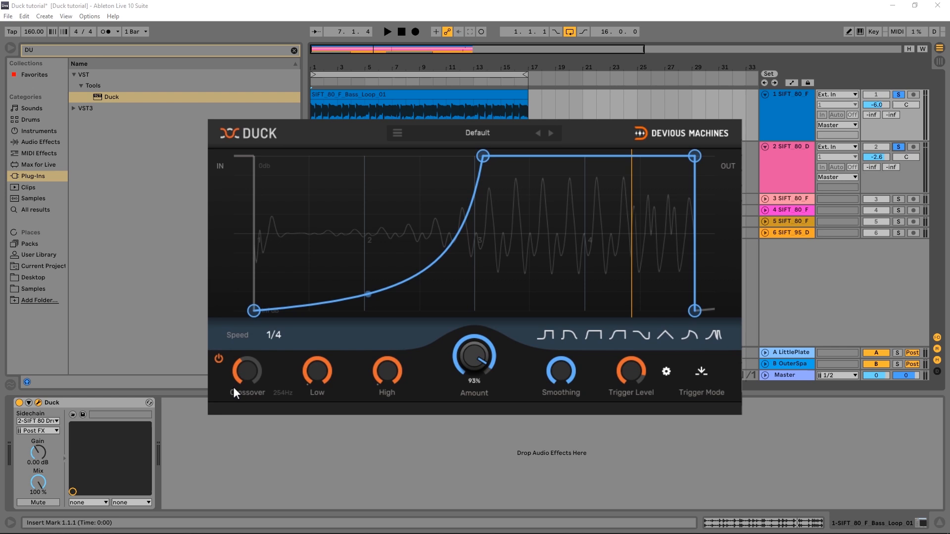
mouse_move(245, 370)
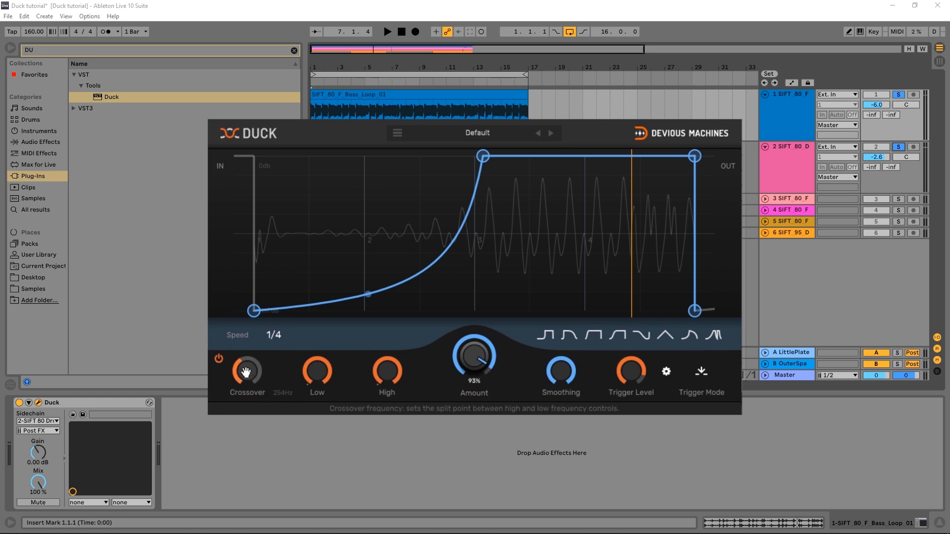
mouse_move(245, 373)
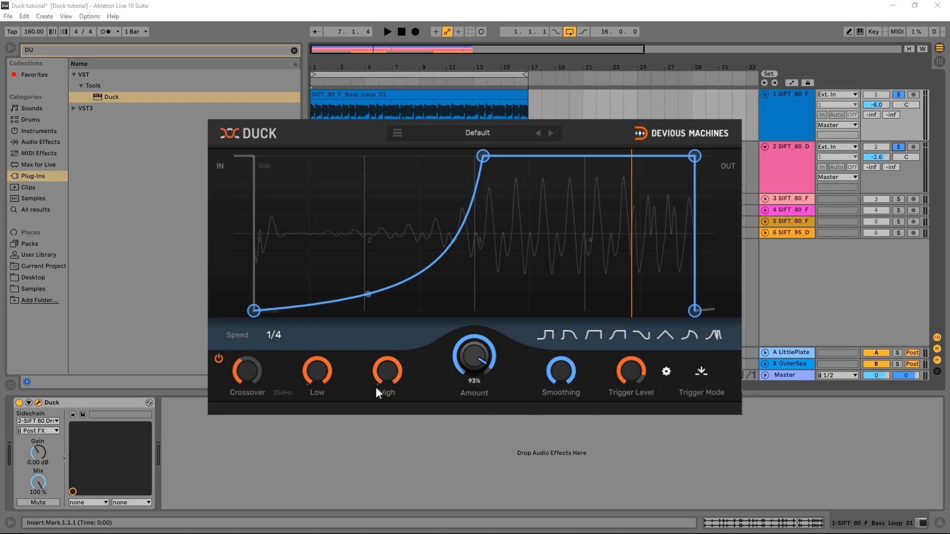
mouse_move(386, 373)
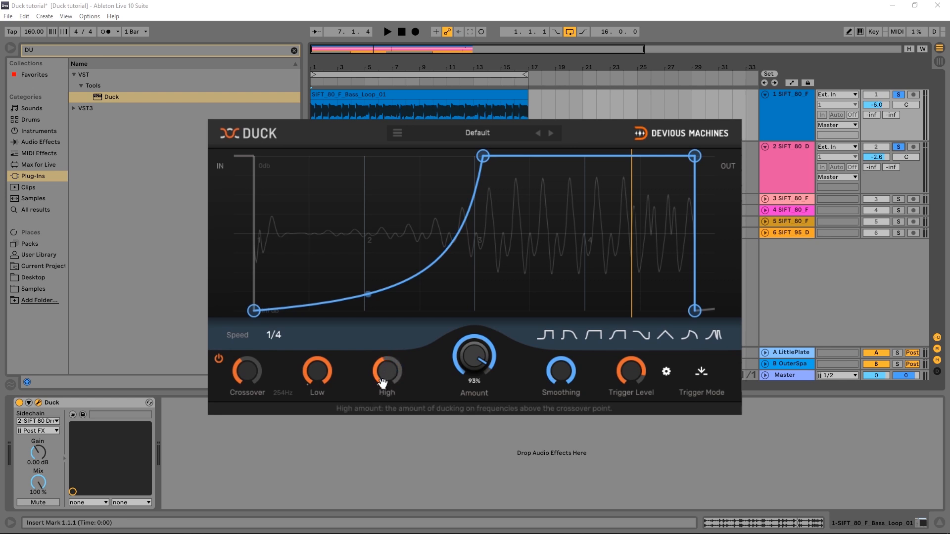
mouse_move(392, 361)
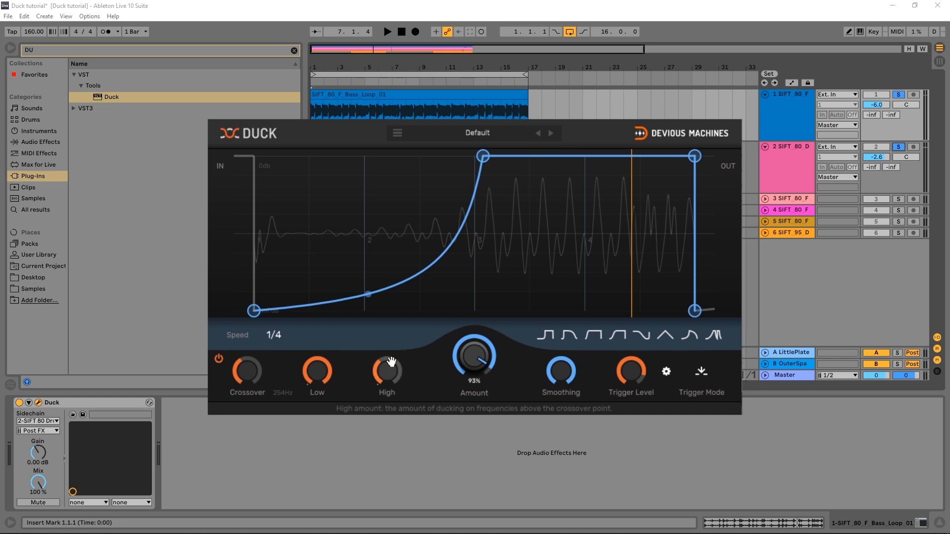
mouse_move(319, 370)
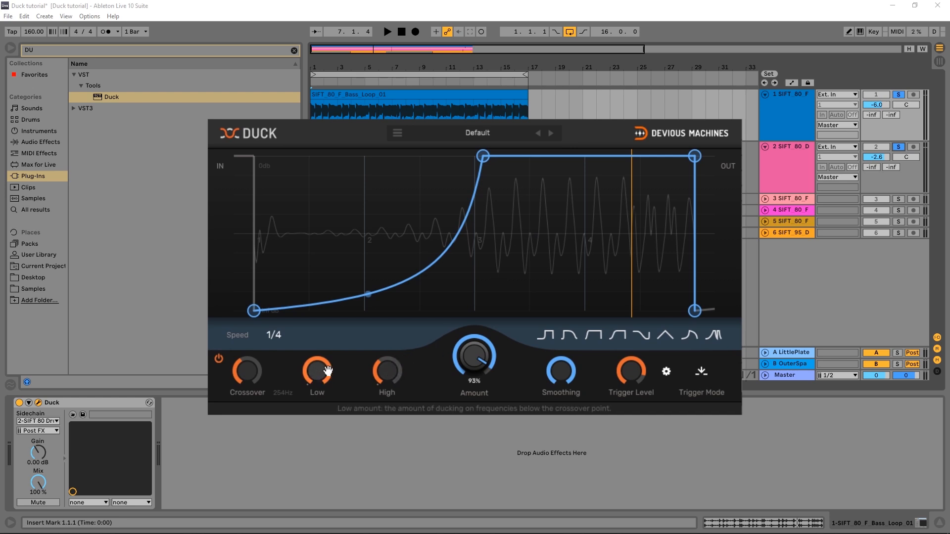
mouse_move(328, 372)
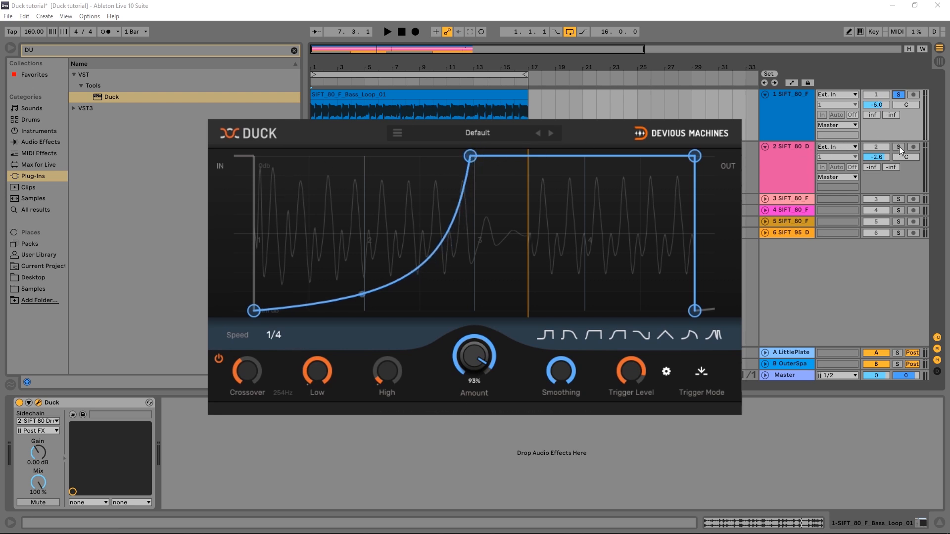
Step: Solo the drums with the bass again and drag the envelope peak earlier, before beat 3
click(387, 31)
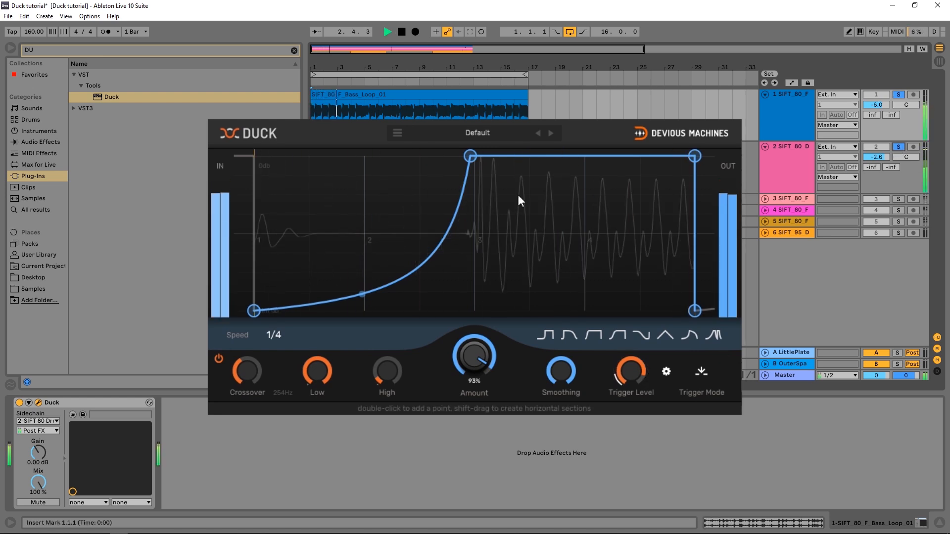
drag(470, 156, 424, 156)
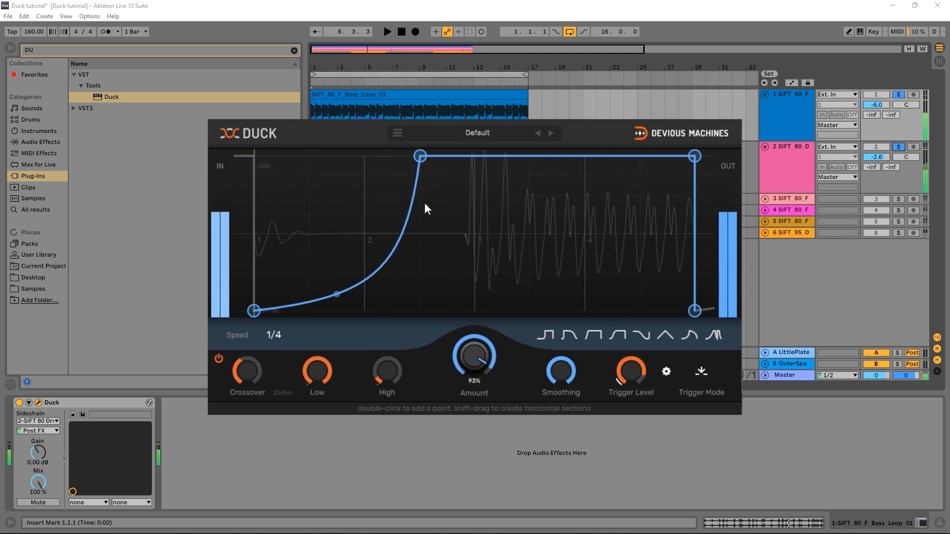
Step: Show the drum sidechain signal on Duck's graph via the settings list
click(397, 133)
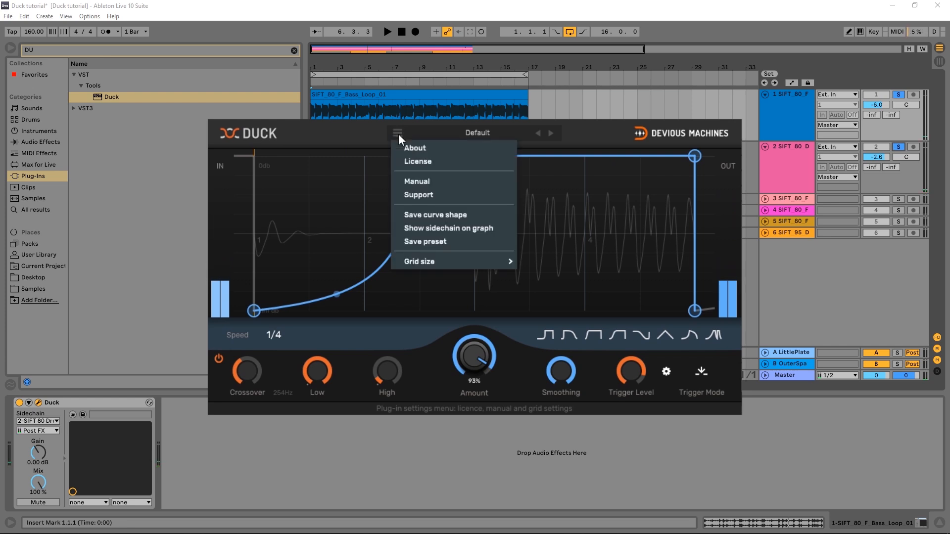
mouse_move(435, 232)
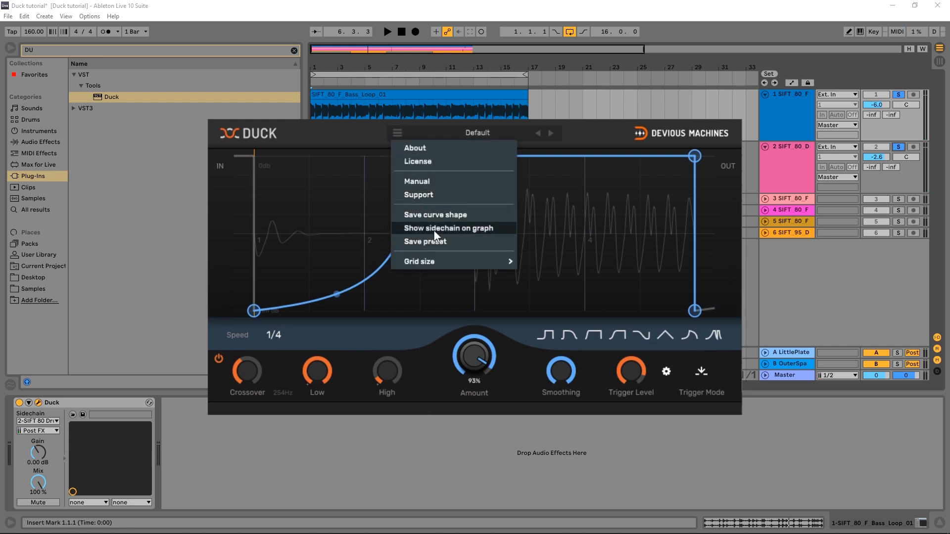
click(447, 228)
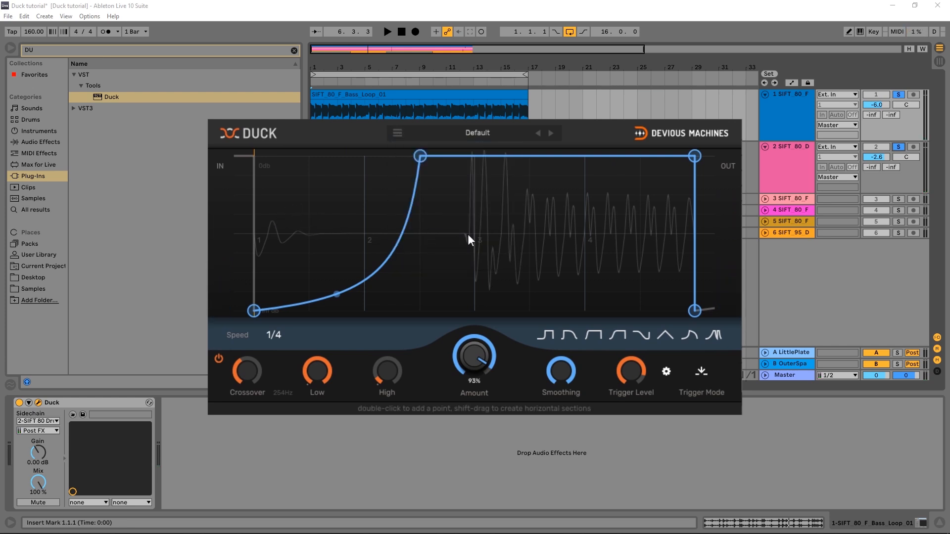
Step: Nudge the full-volume point to just past beat 2 while auditioning against the kick
drag(419, 156, 400, 156)
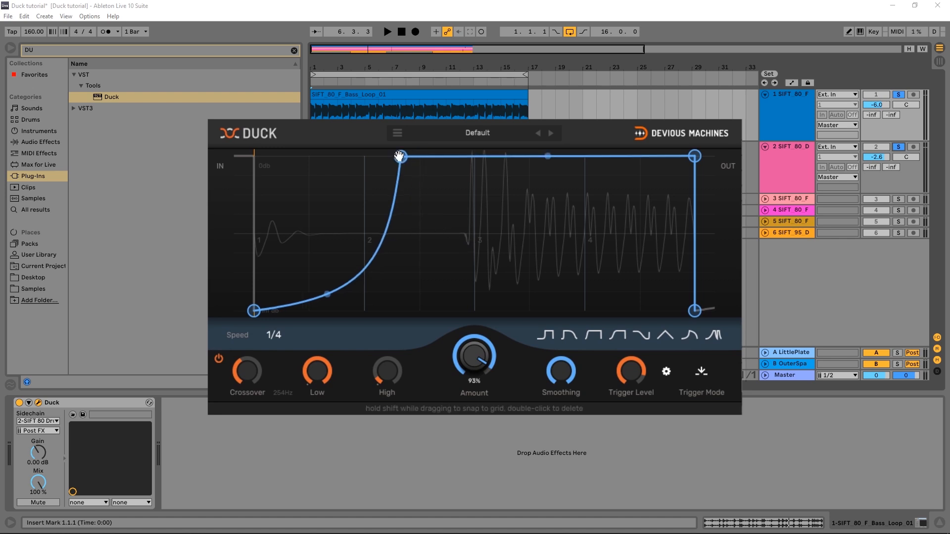
drag(399, 156, 429, 156)
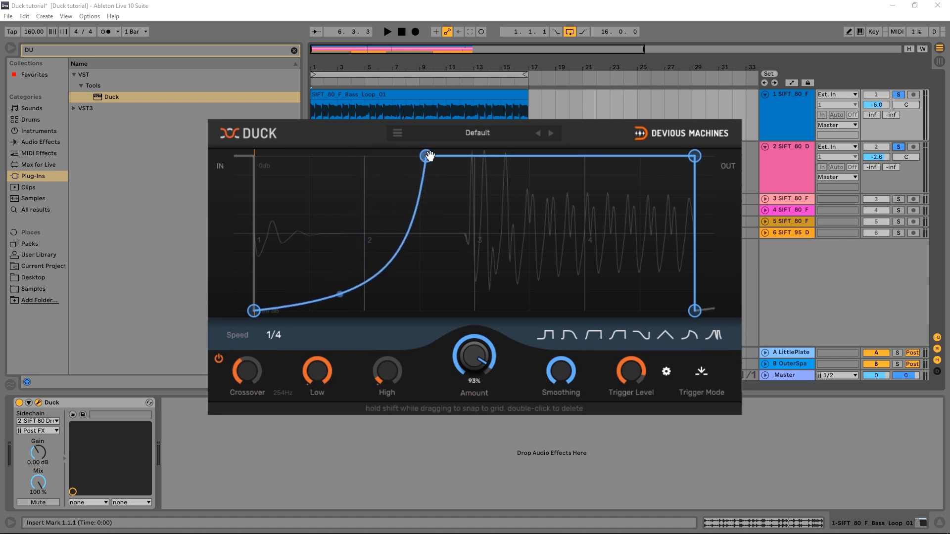
click(386, 32)
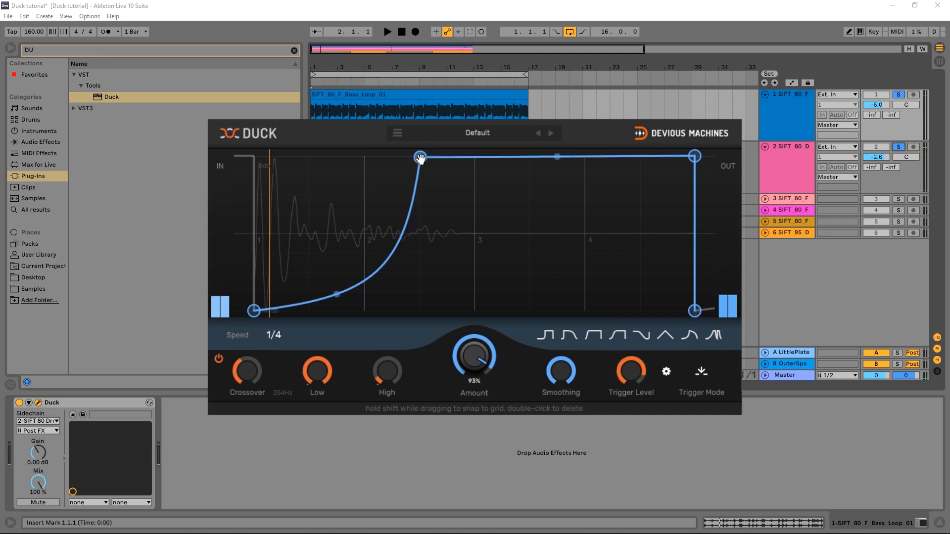
drag(421, 156, 396, 154)
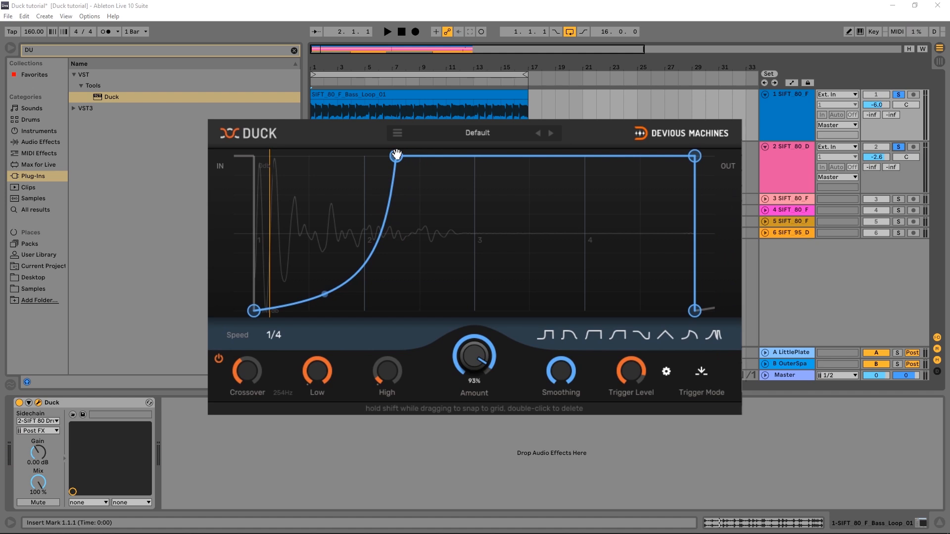
mouse_move(434, 242)
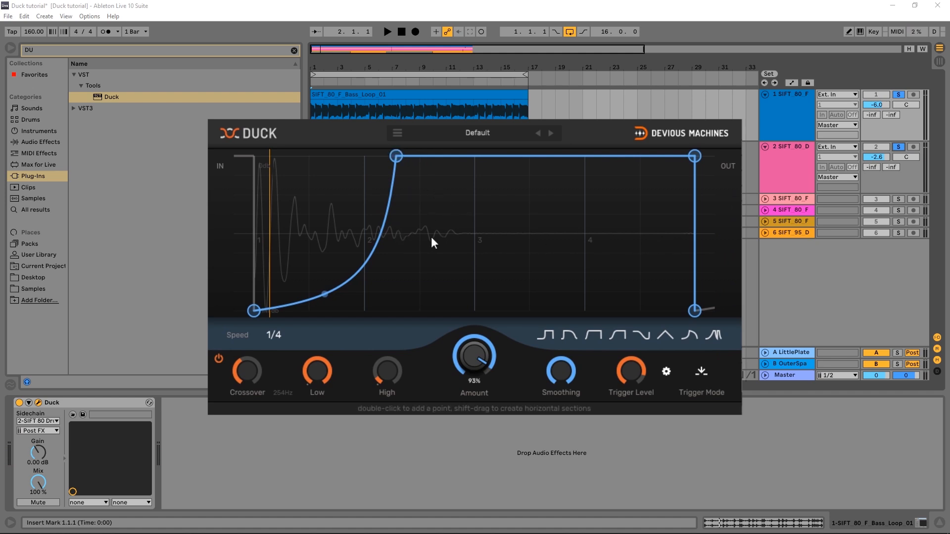
mouse_move(405, 232)
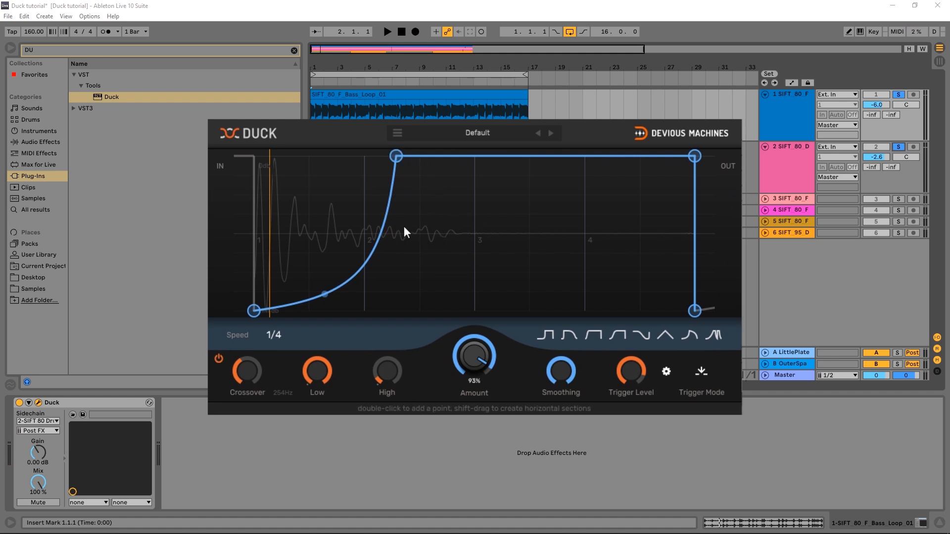
mouse_move(410, 219)
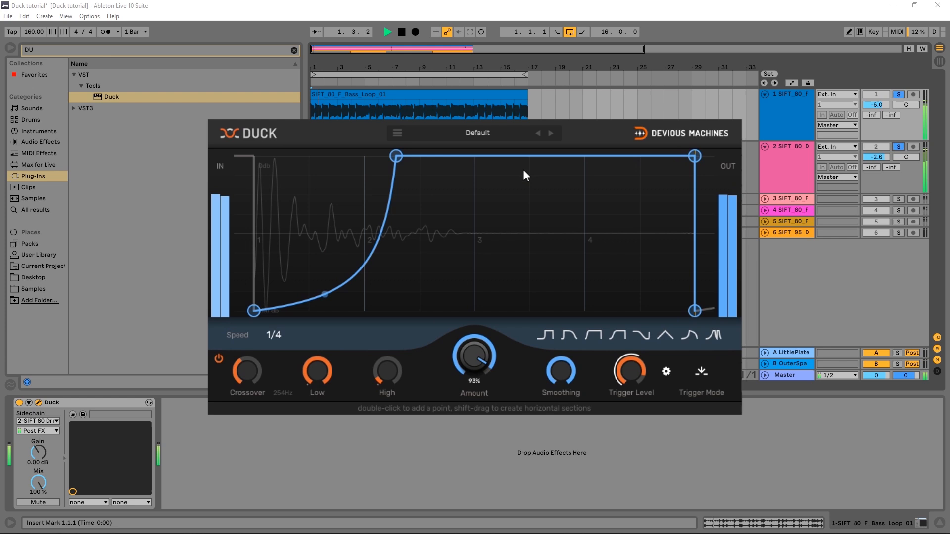
Step: Nudge the full-volume envelope point back and forth until it sits just past beat 2
drag(396, 156, 386, 157)
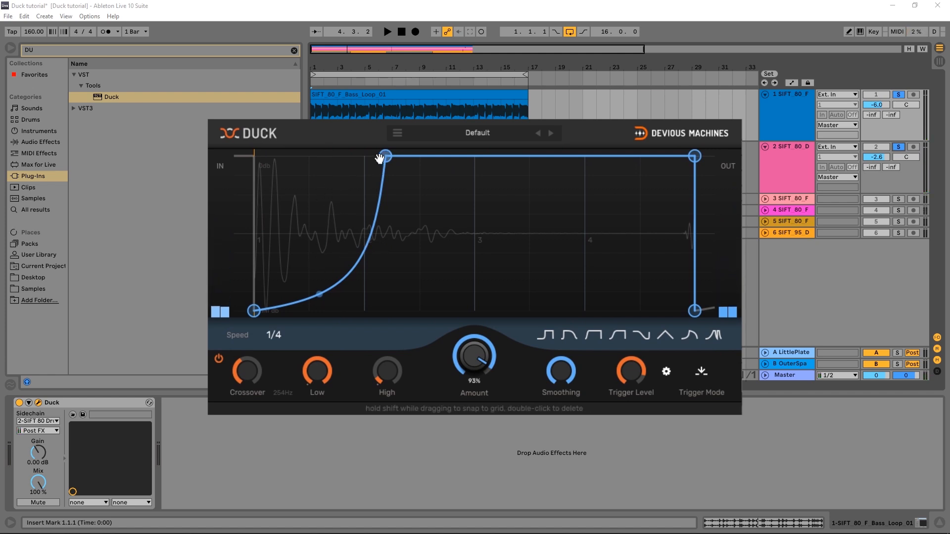
drag(382, 156, 396, 156)
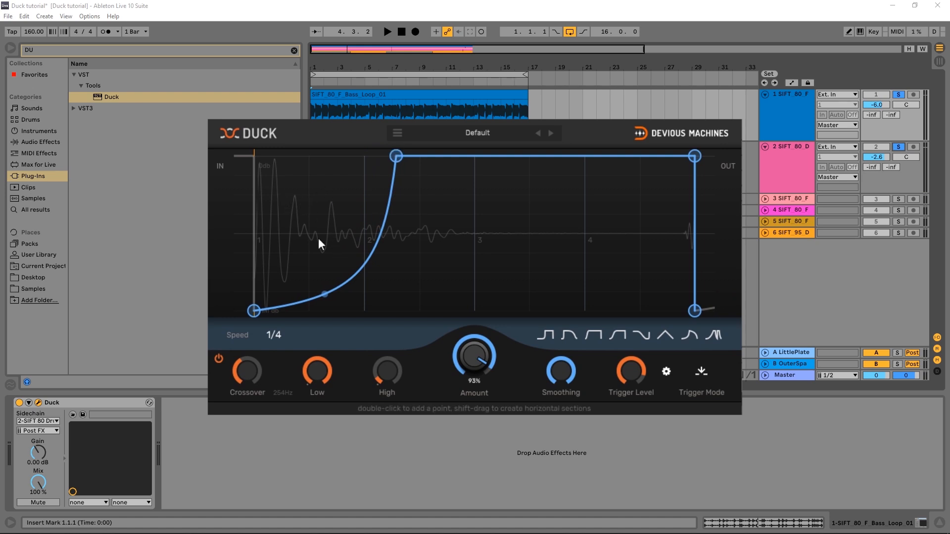
drag(396, 155, 383, 156)
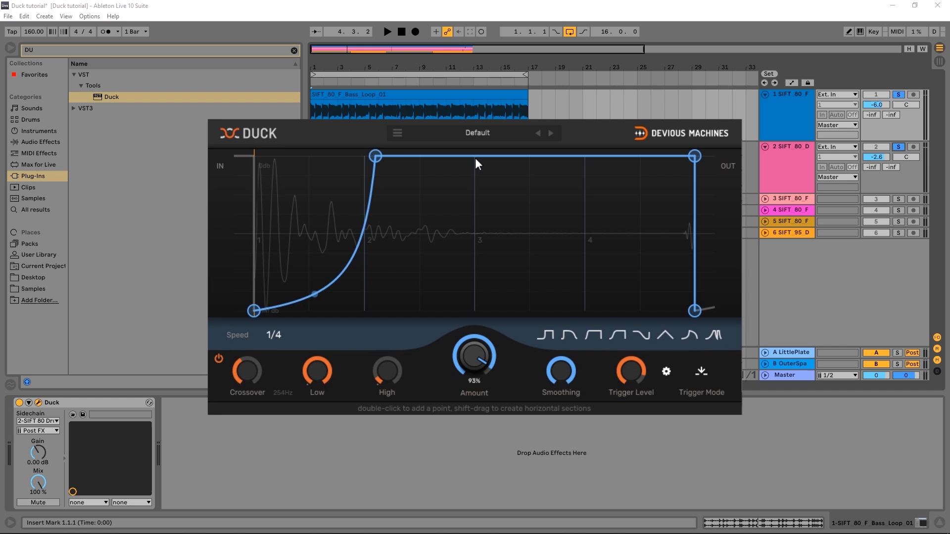
Step: Add a top node, drop the old peak to about two-thirds at beat 2, and bring the new full-volume node earlier
double_click(475, 163)
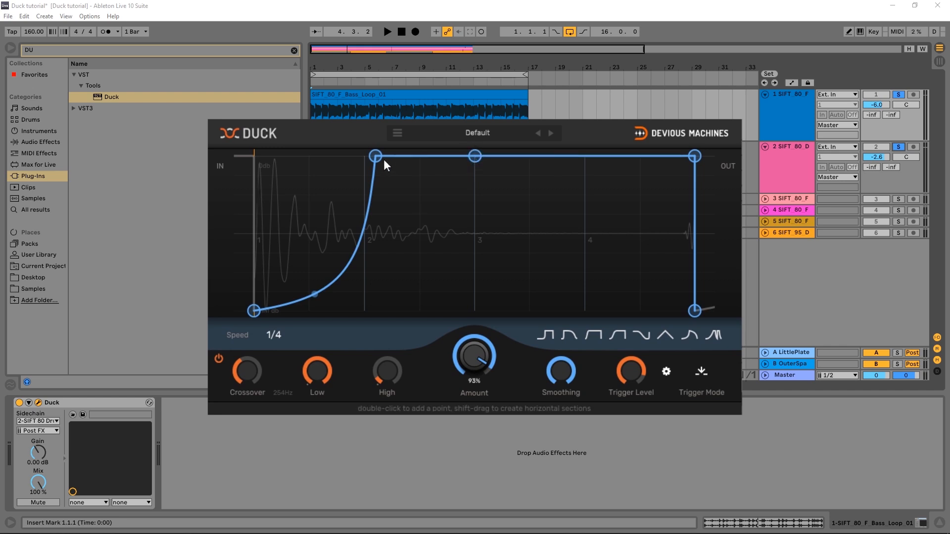
drag(374, 155, 366, 184)
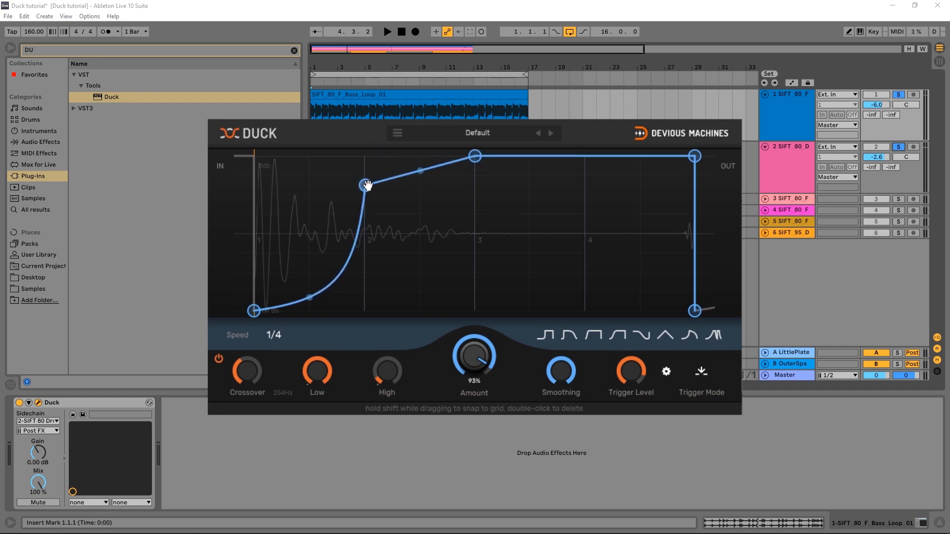
drag(366, 185, 364, 209)
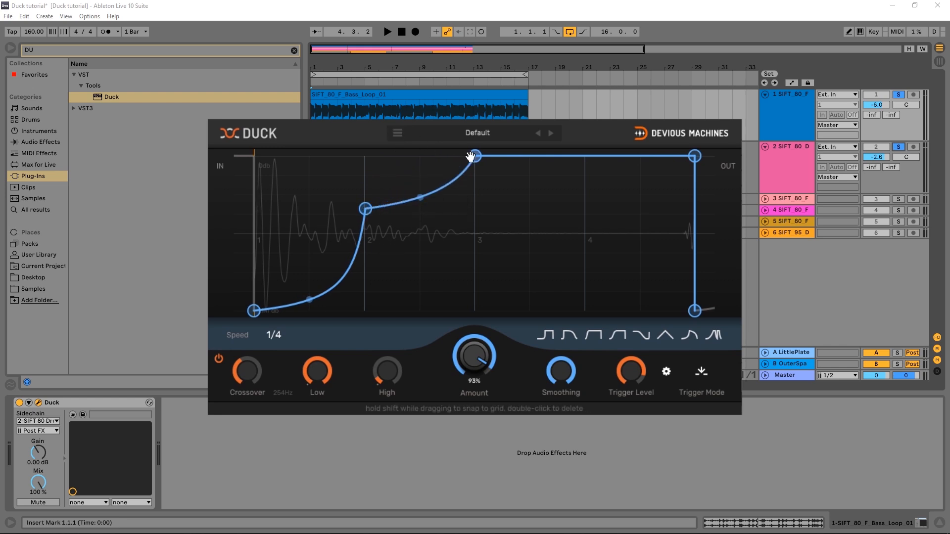
drag(474, 156, 442, 156)
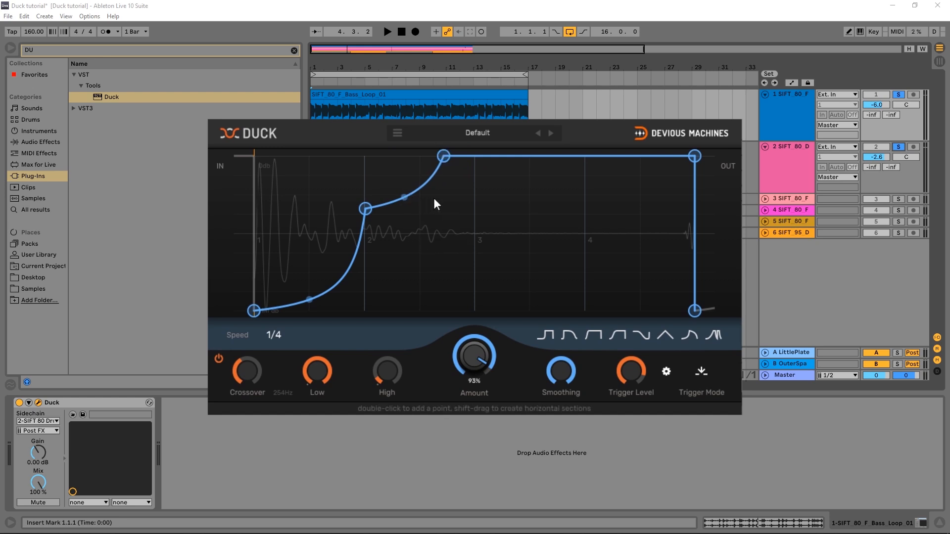
mouse_move(341, 163)
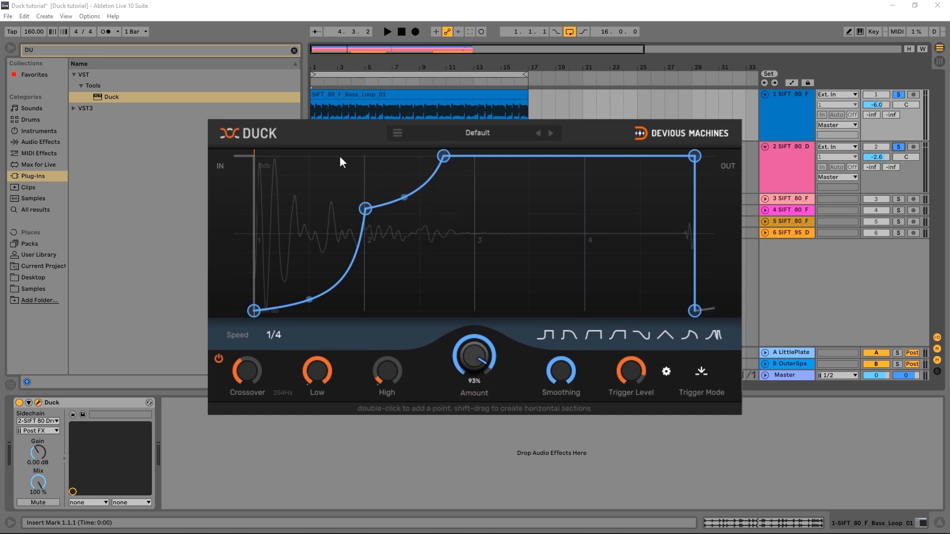
click(386, 32)
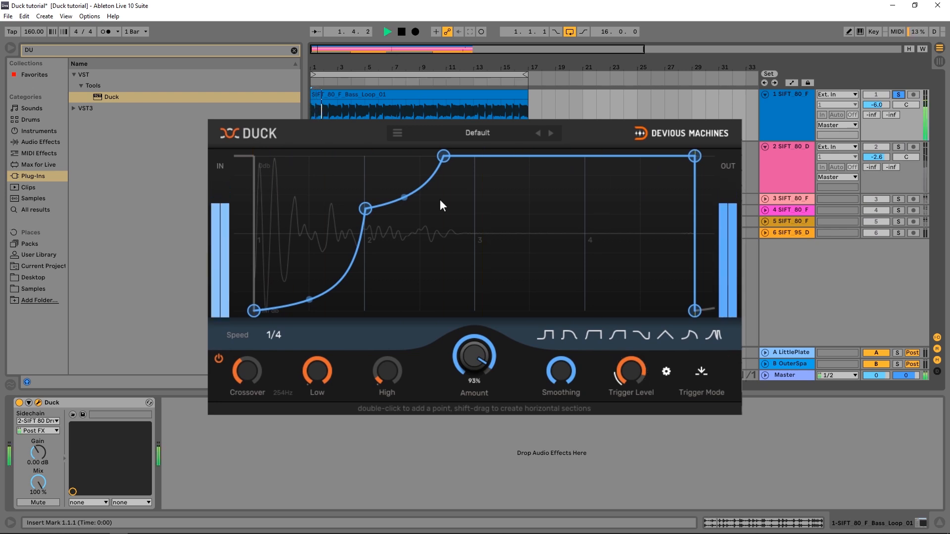
Step: Stop playback and turn Duck's Amount knob up to 100%
click(401, 32)
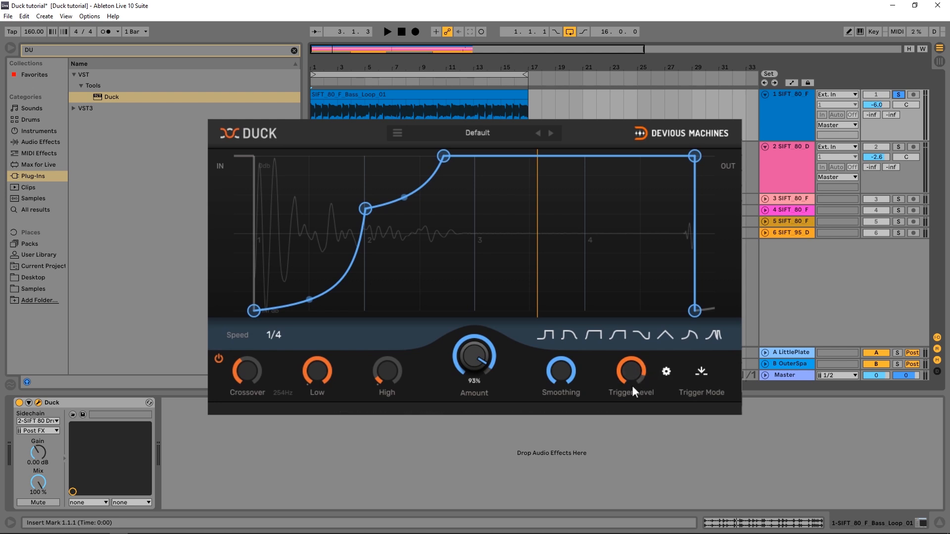
mouse_move(347, 400)
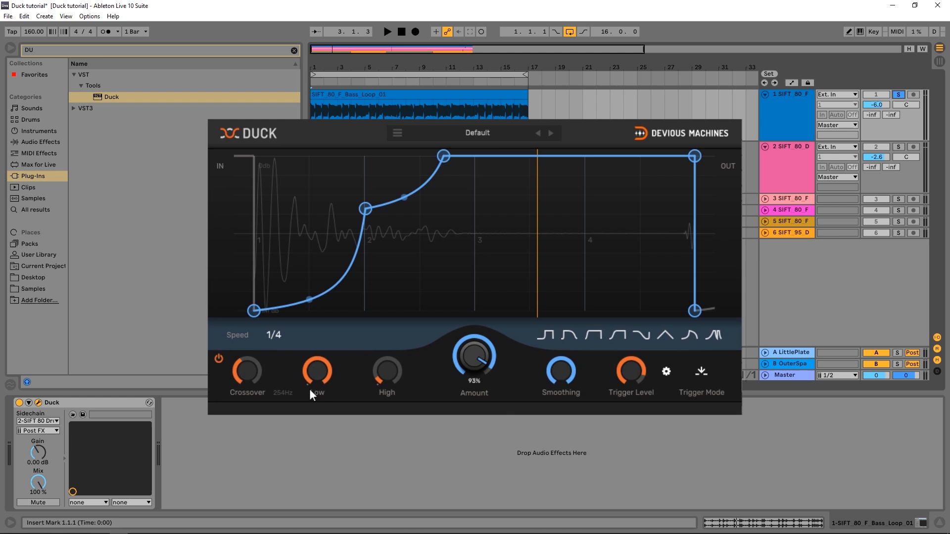
mouse_move(285, 403)
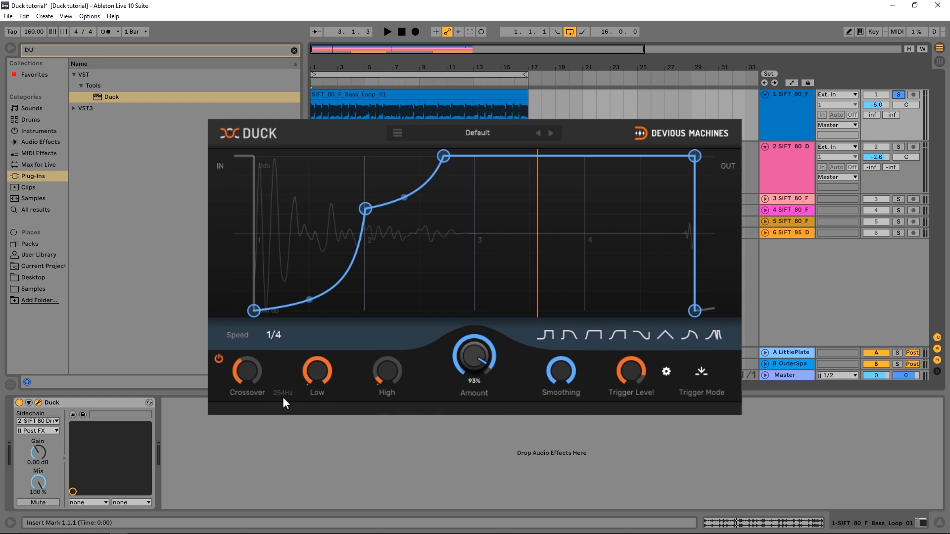
mouse_move(372, 215)
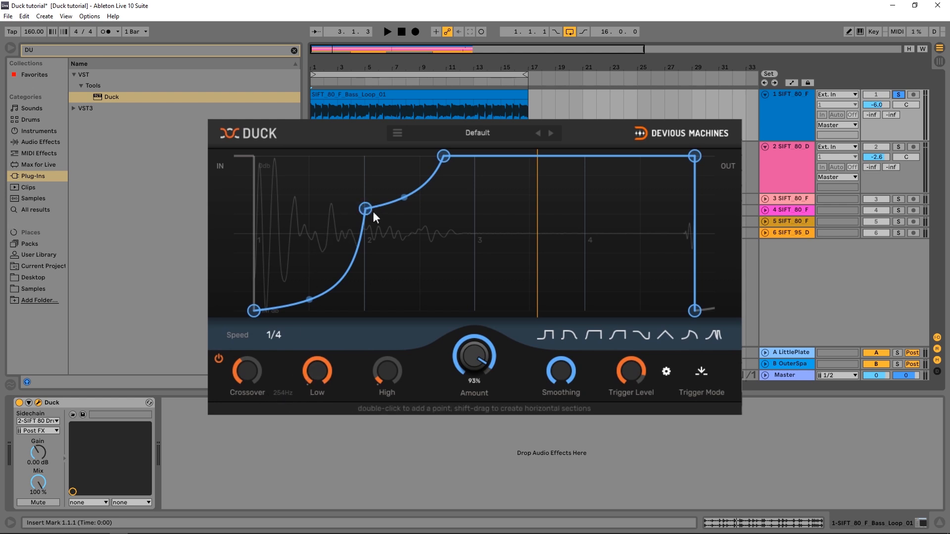
mouse_move(333, 248)
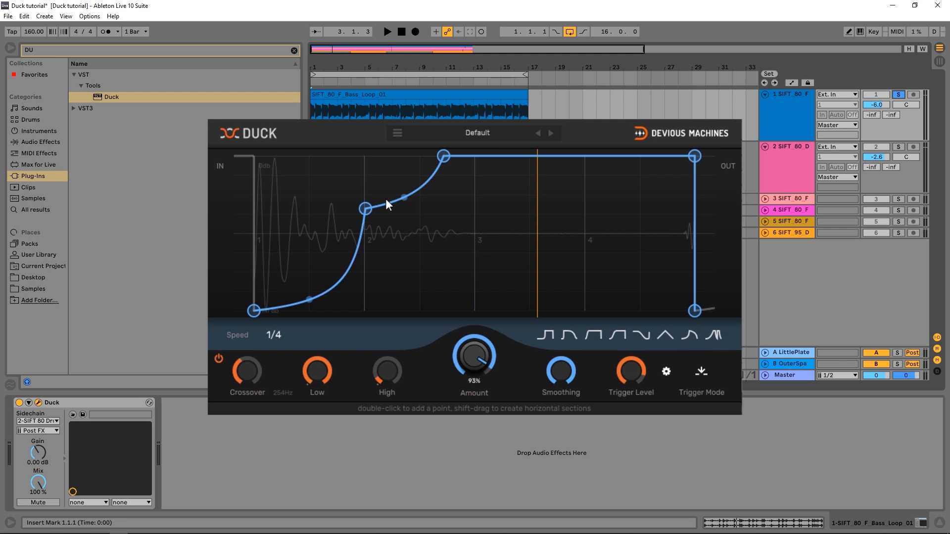
drag(474, 358, 478, 366)
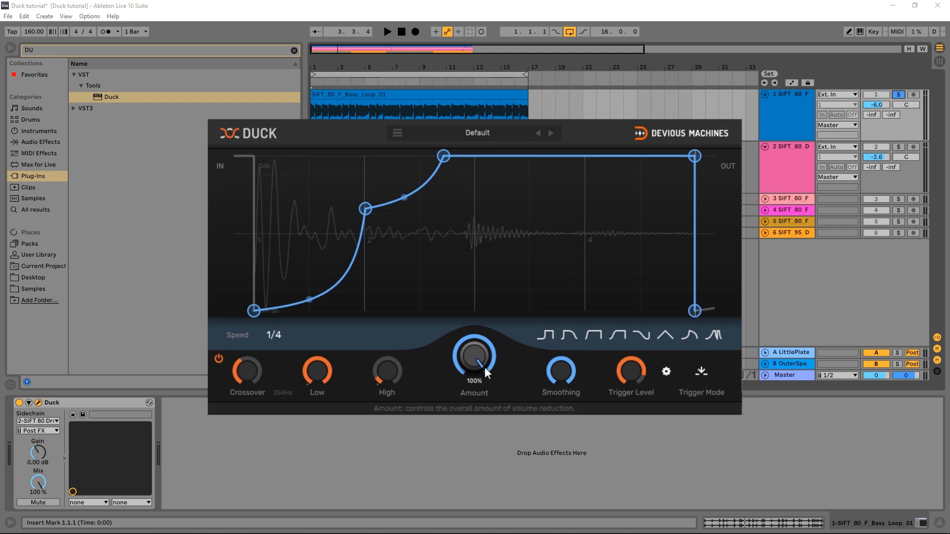